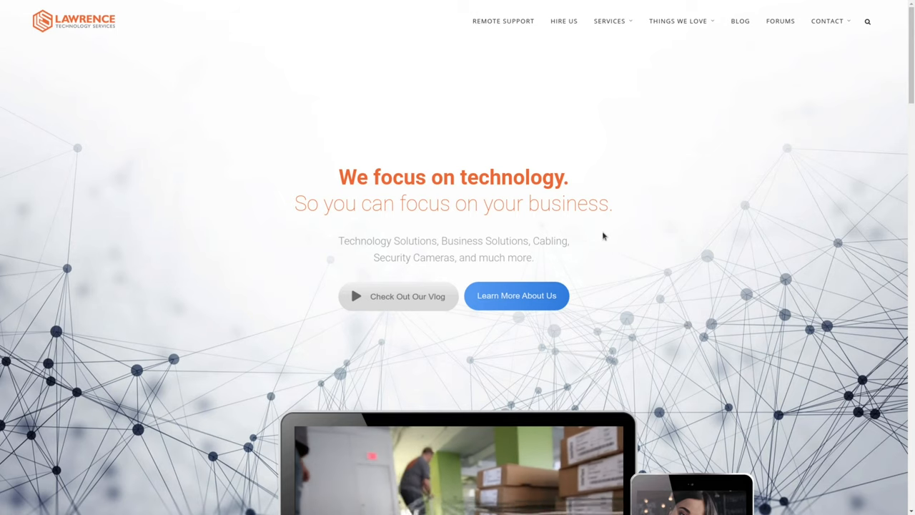
{"action": "mouse_move", "coordinate": [563, 78]}
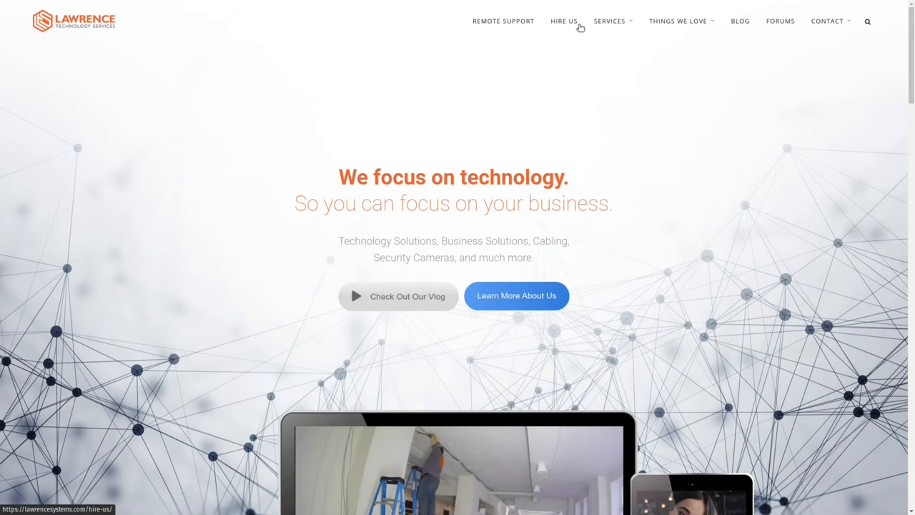
Open the Lawrence Systems Hire Us page and scroll to the hourly rates and contact form.
{"action": "left_click", "coordinate": [563, 20]}
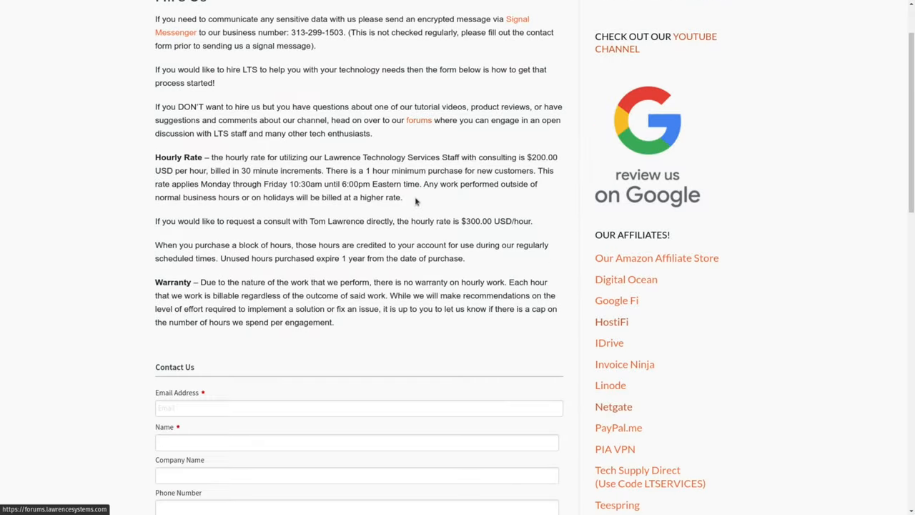
{"action": "scroll", "scroll_direction": "down", "scroll_amount": 3}
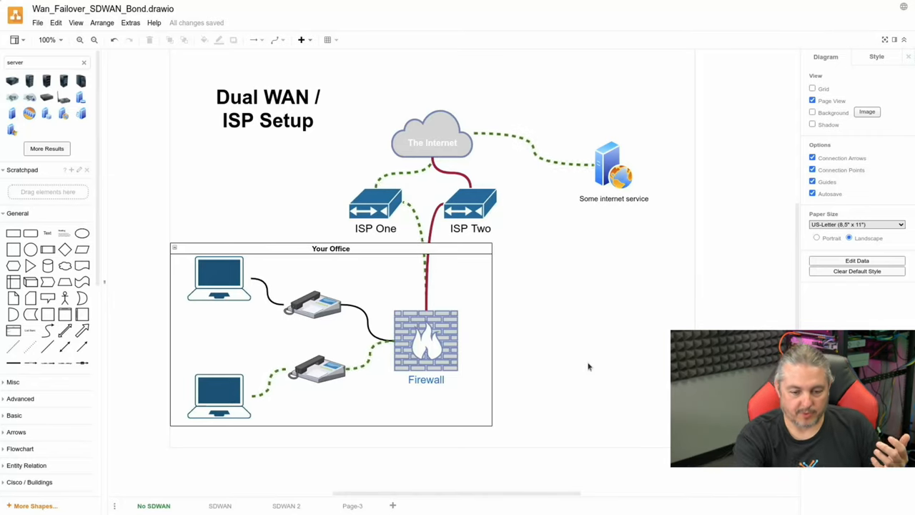
{"action": "left_click", "coordinate": [471, 204]}
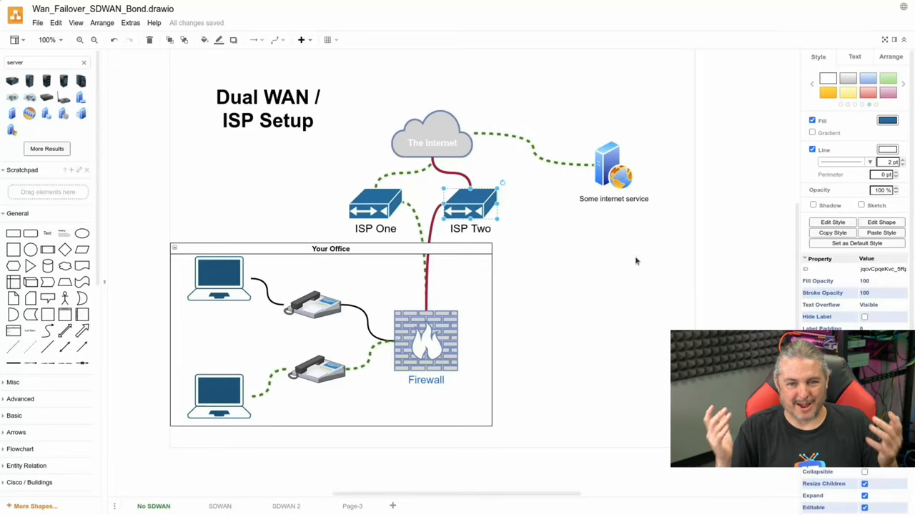
{"action": "mouse_move", "coordinate": [514, 204]}
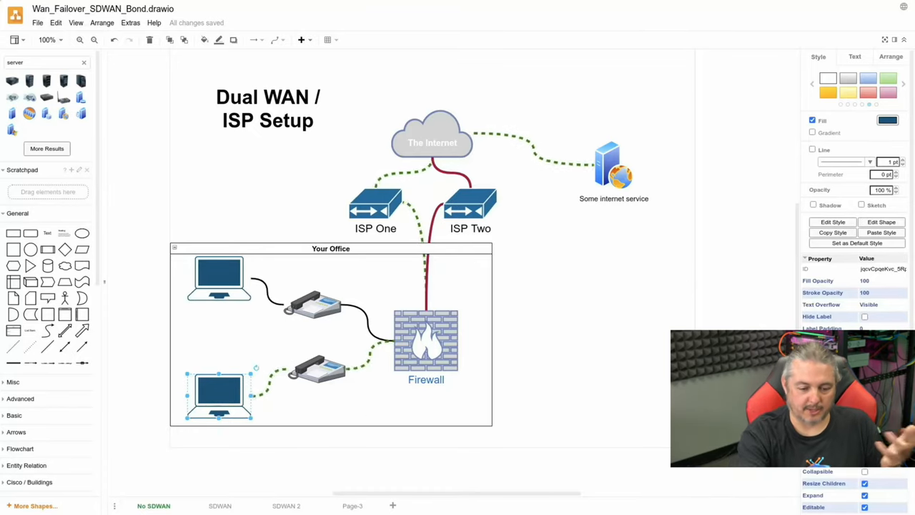
{"action": "left_click", "coordinate": [316, 368]}
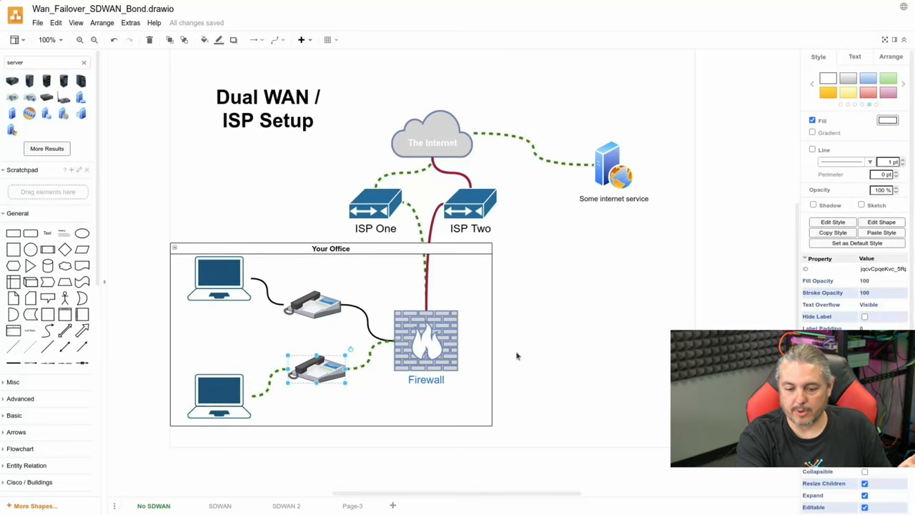
{"action": "left_click", "coordinate": [427, 341]}
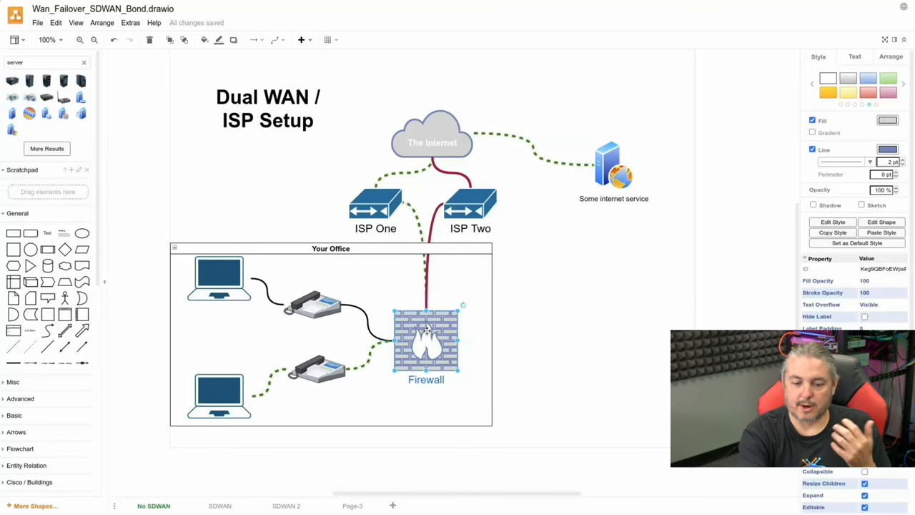
{"action": "left_click", "coordinate": [376, 208]}
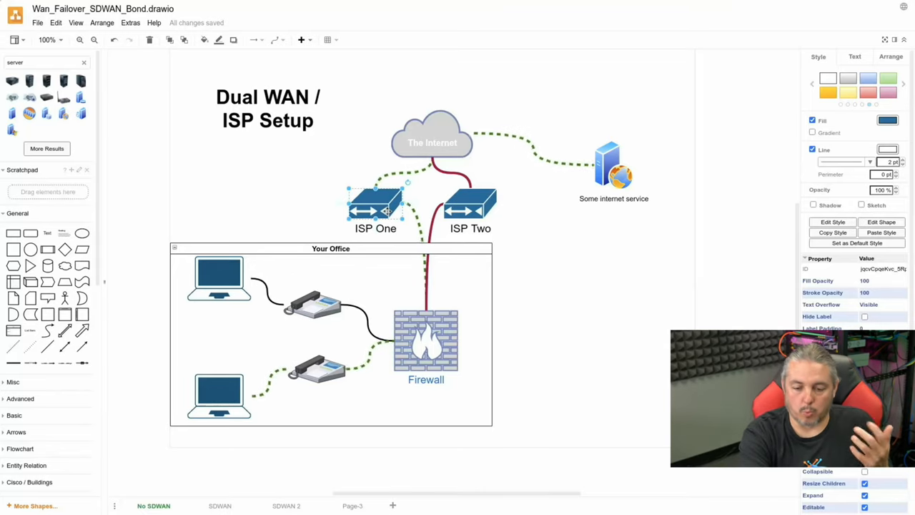
{"action": "left_click", "coordinate": [471, 207]}
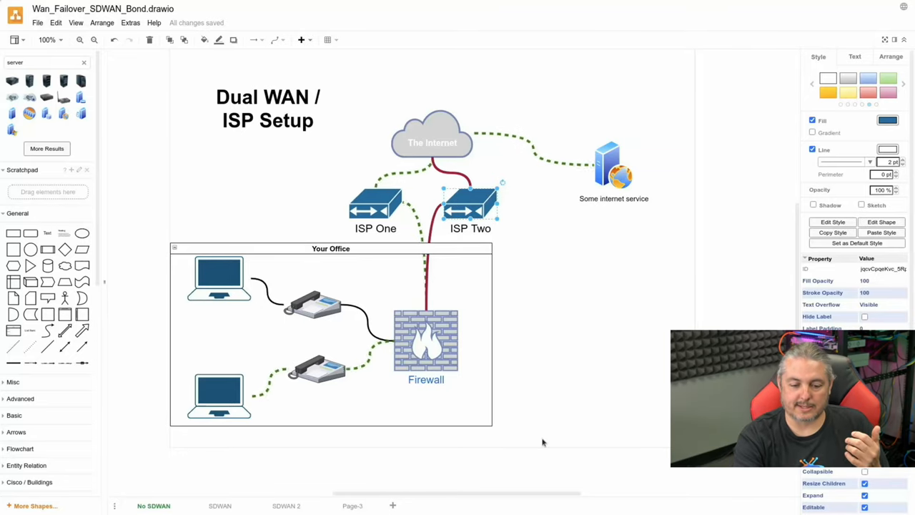
{"action": "left_click", "coordinate": [318, 368]}
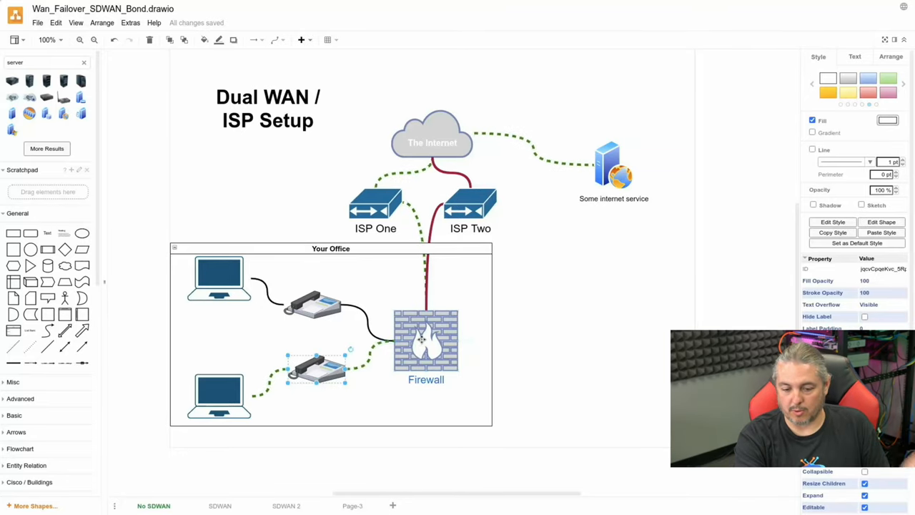
{"action": "left_click", "coordinate": [426, 339]}
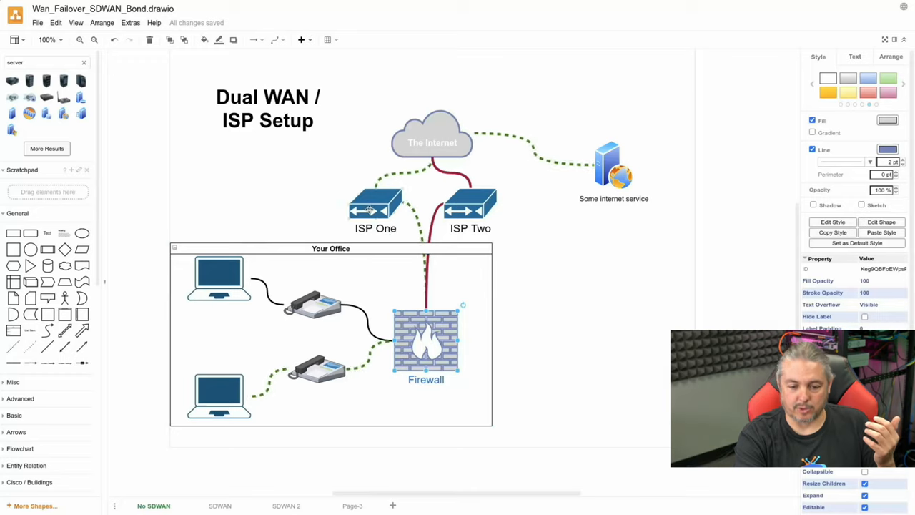
{"action": "left_click", "coordinate": [376, 208]}
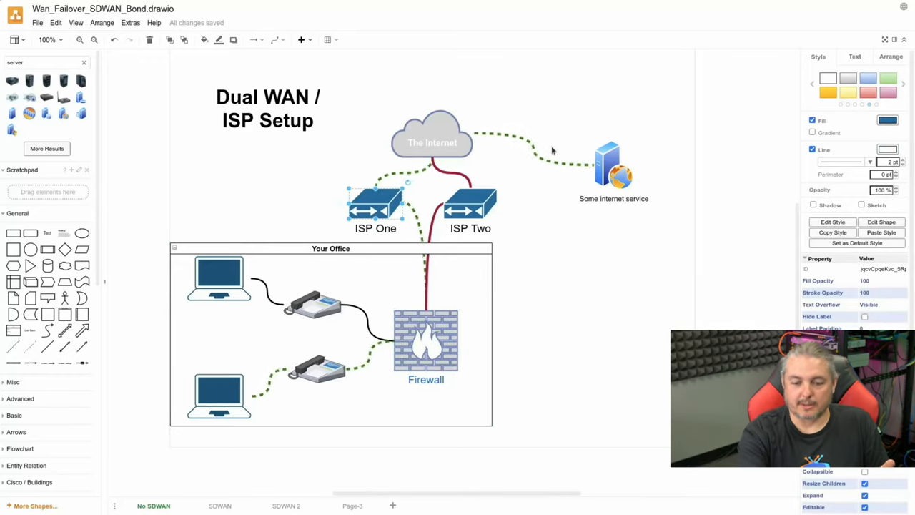
{"action": "left_click", "coordinate": [614, 164]}
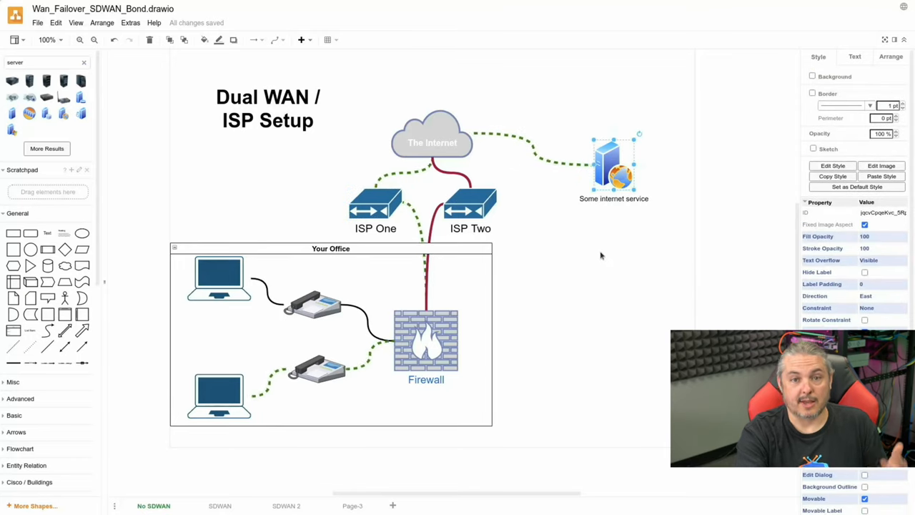
{"action": "mouse_move", "coordinate": [597, 278]}
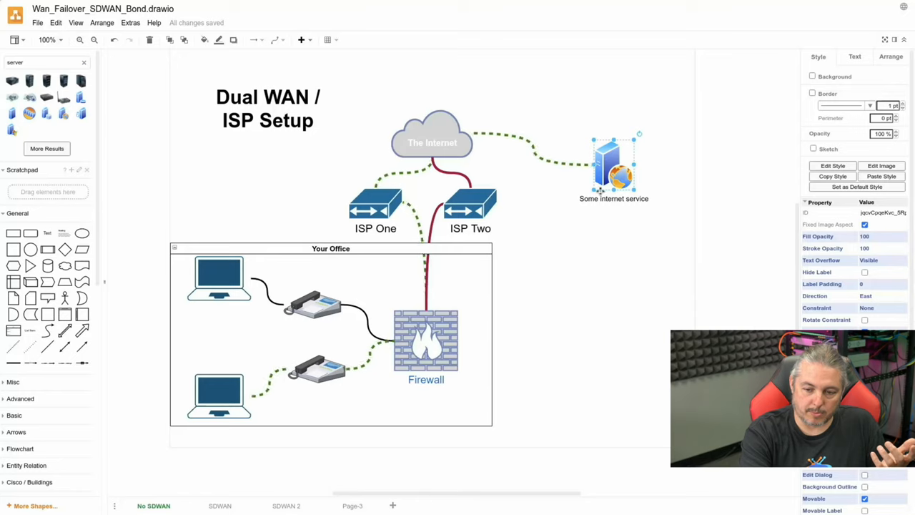
{"action": "left_click", "coordinate": [375, 208]}
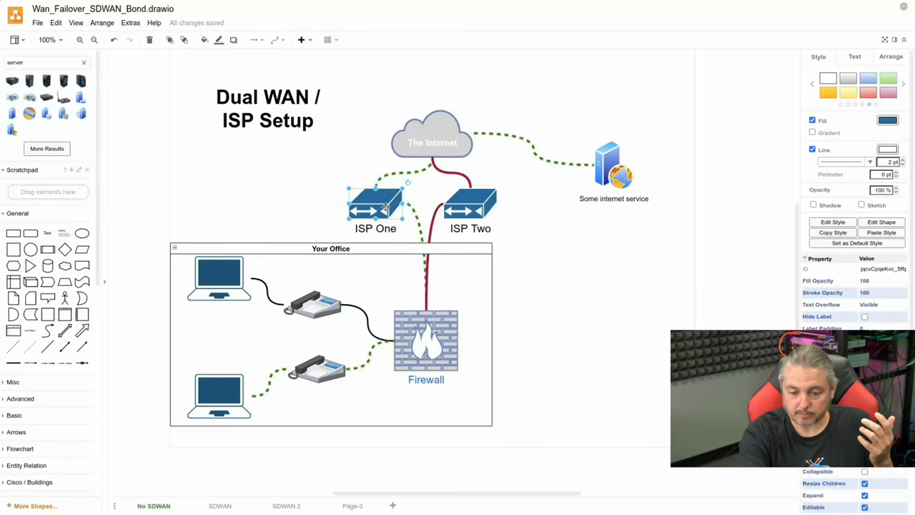
{"action": "left_click", "coordinate": [471, 204]}
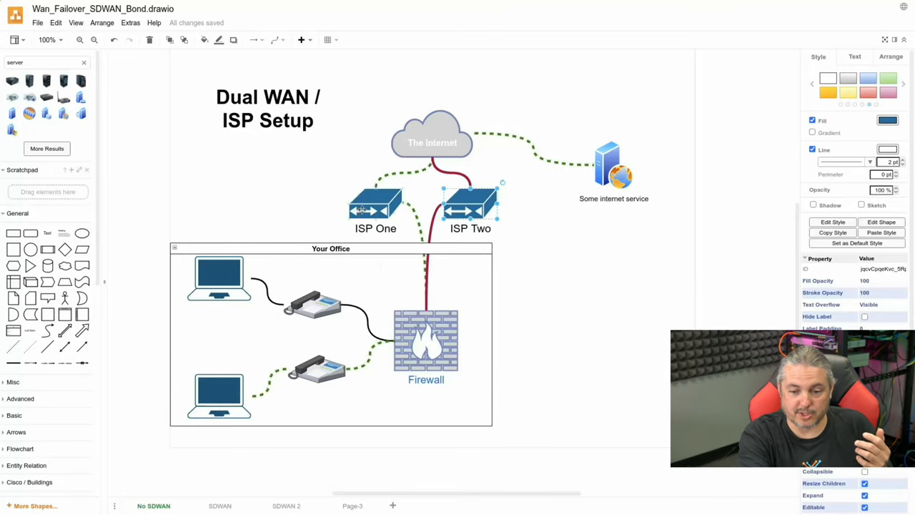
{"action": "left_click", "coordinate": [612, 164]}
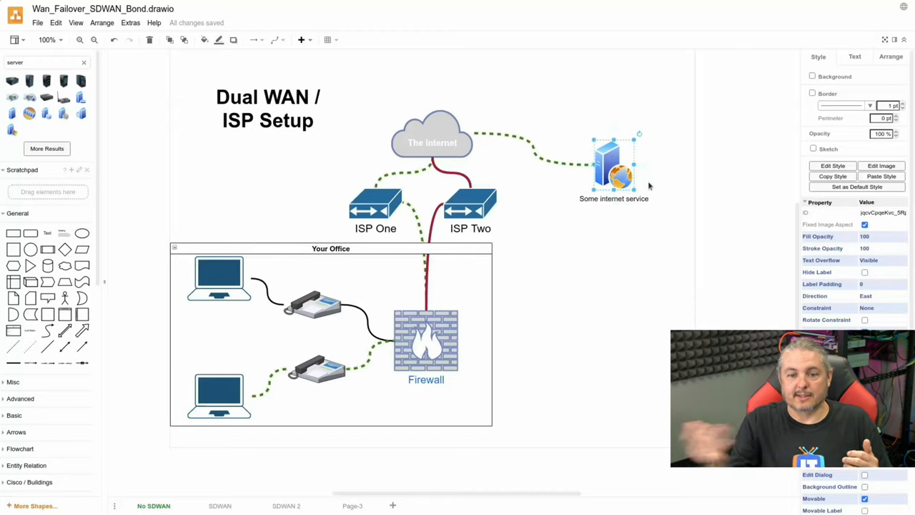
{"action": "mouse_move", "coordinate": [682, 141]}
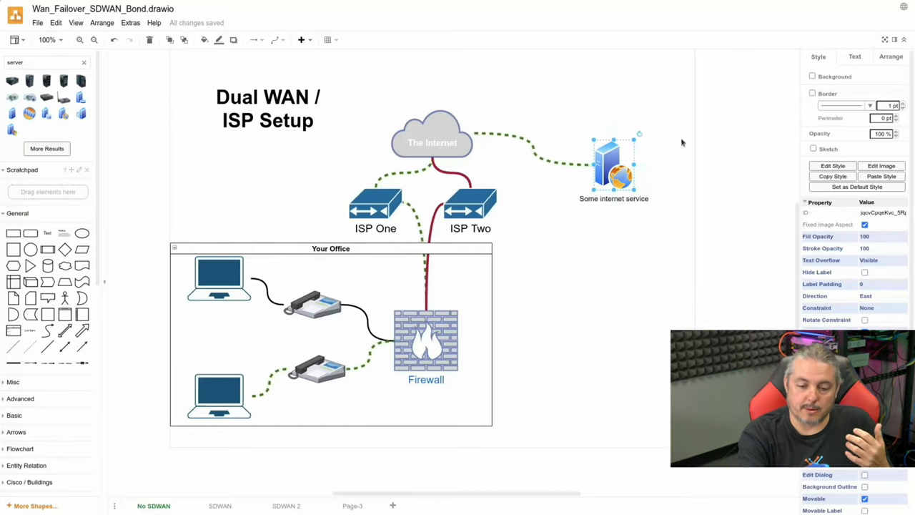
Point out ISP One, the firewall and ISP Two on the dual WAN diagram.
{"action": "left_click", "coordinate": [376, 207]}
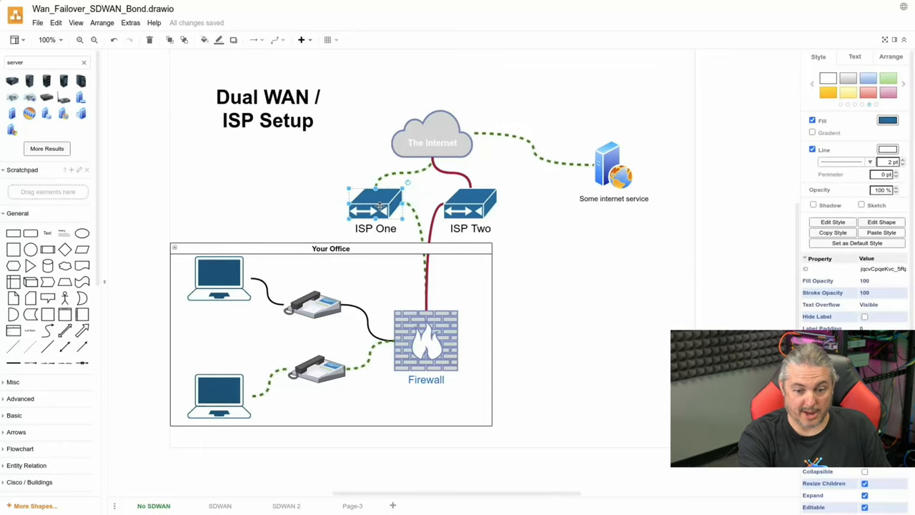
{"action": "left_click", "coordinate": [426, 340]}
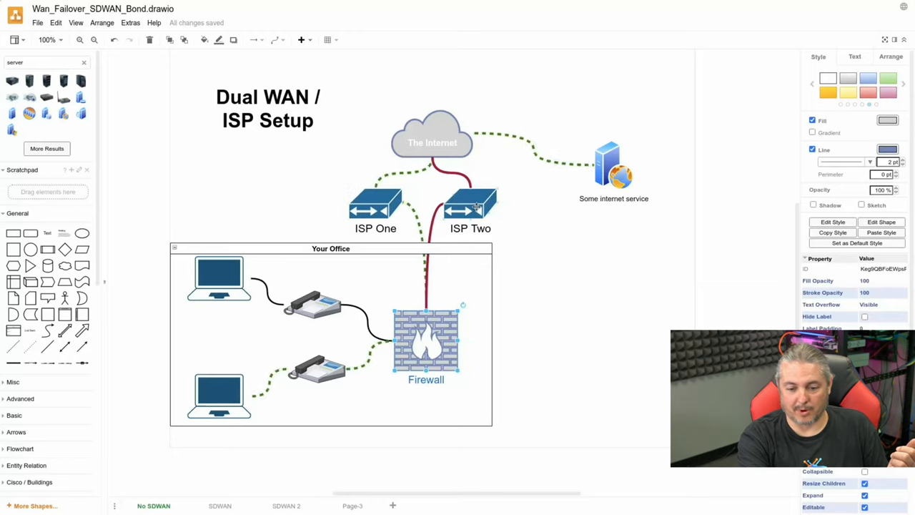
{"action": "left_click", "coordinate": [471, 204]}
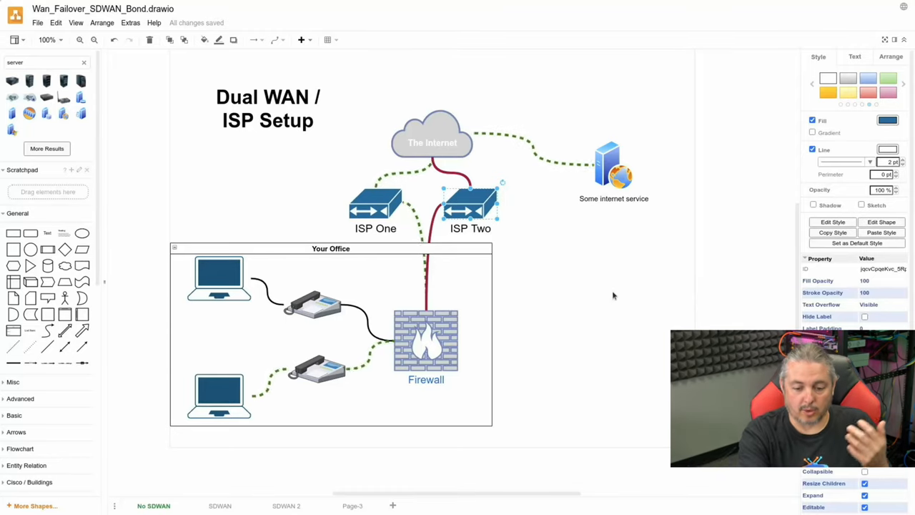
{"action": "left_click", "coordinate": [425, 342]}
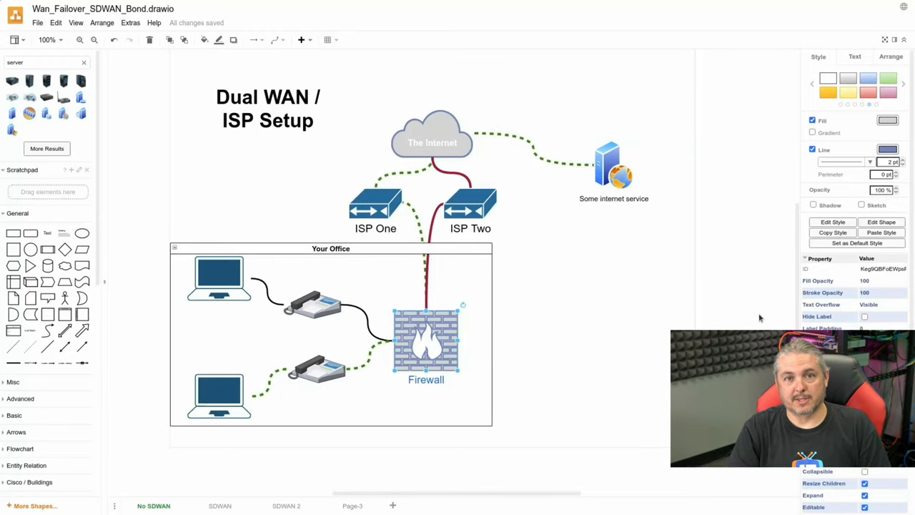
{"action": "mouse_move", "coordinate": [760, 318]}
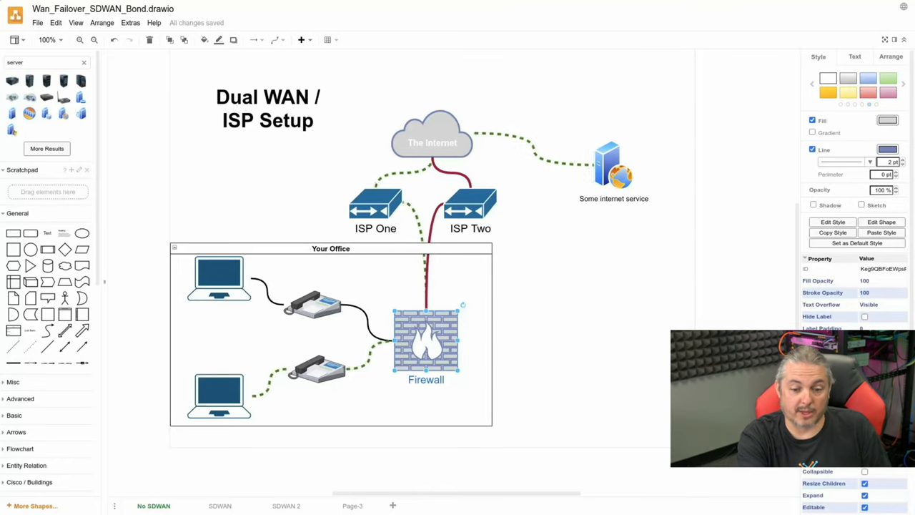
Nudge the firewall slightly upward, indicate ISP Two, and go to the SDWAN page.
{"action": "left_click_drag", "start_coordinate": [426, 343], "coordinate": [430, 337]}
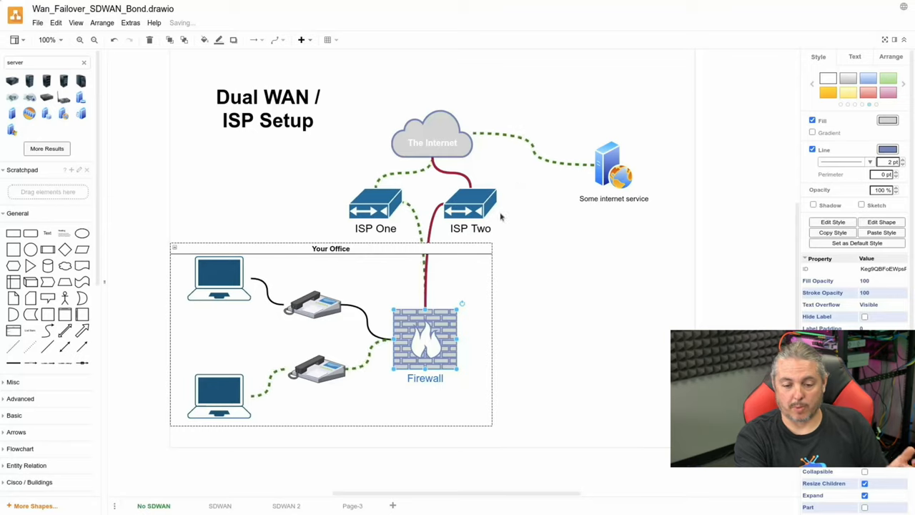
{"action": "left_click", "coordinate": [471, 204]}
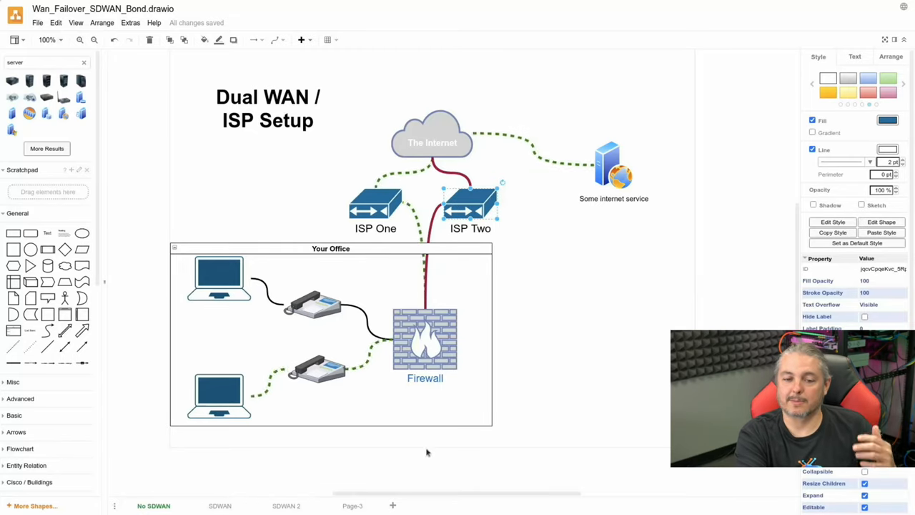
{"action": "left_click", "coordinate": [220, 506]}
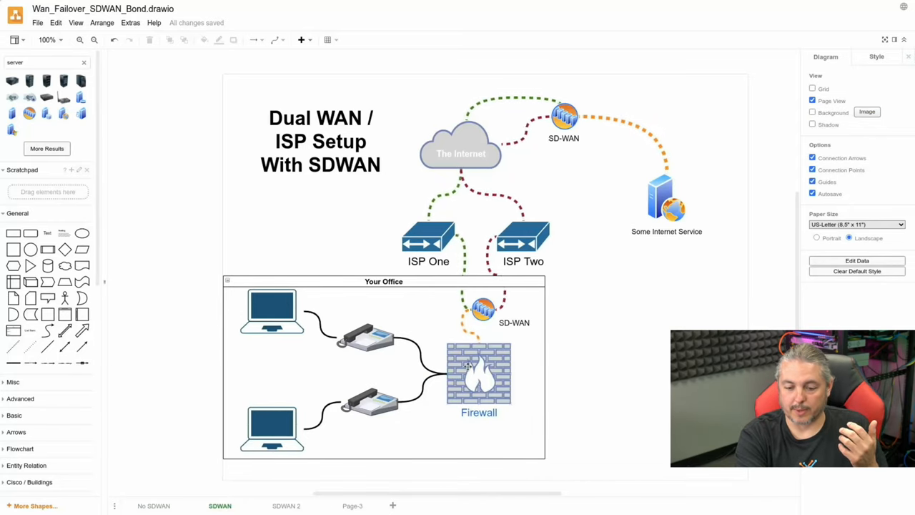
Select the office SD-WAN device, ISP One switch and the Internet-side SD-WAN device.
{"action": "left_click", "coordinate": [479, 372]}
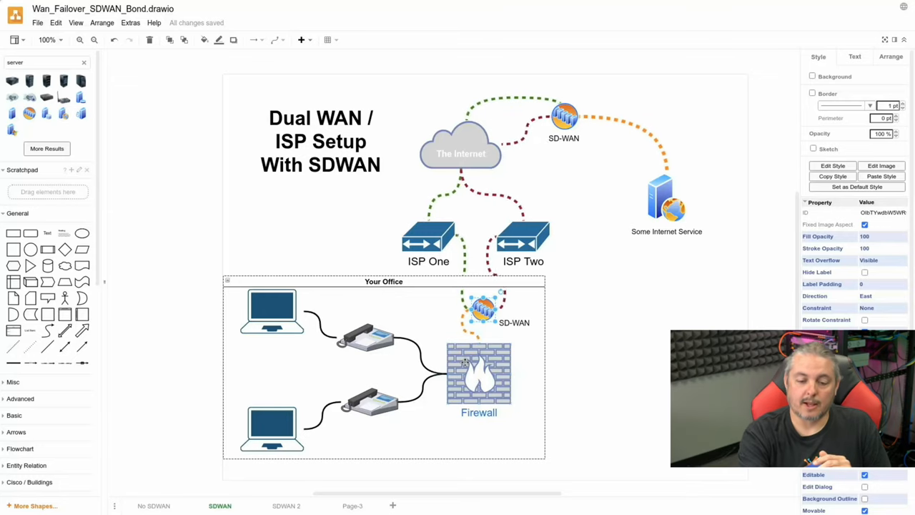
{"action": "left_click", "coordinate": [478, 372]}
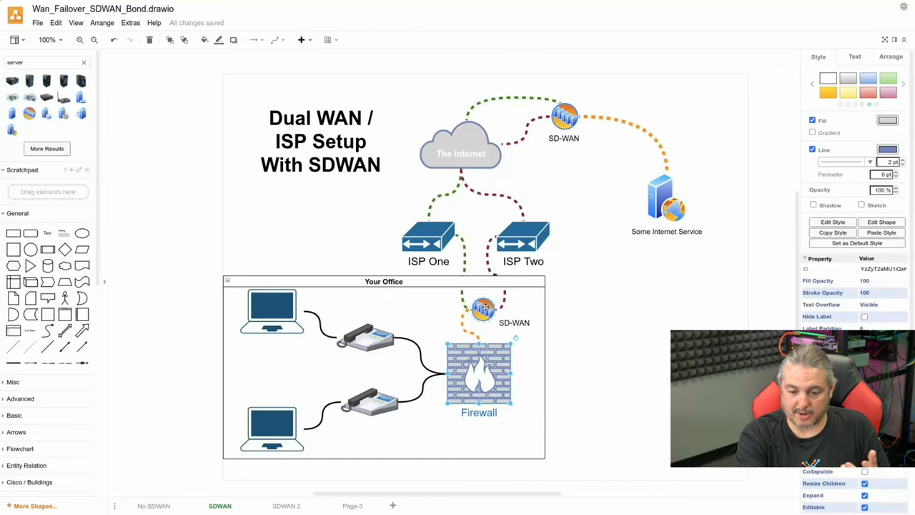
{"action": "left_click", "coordinate": [482, 309]}
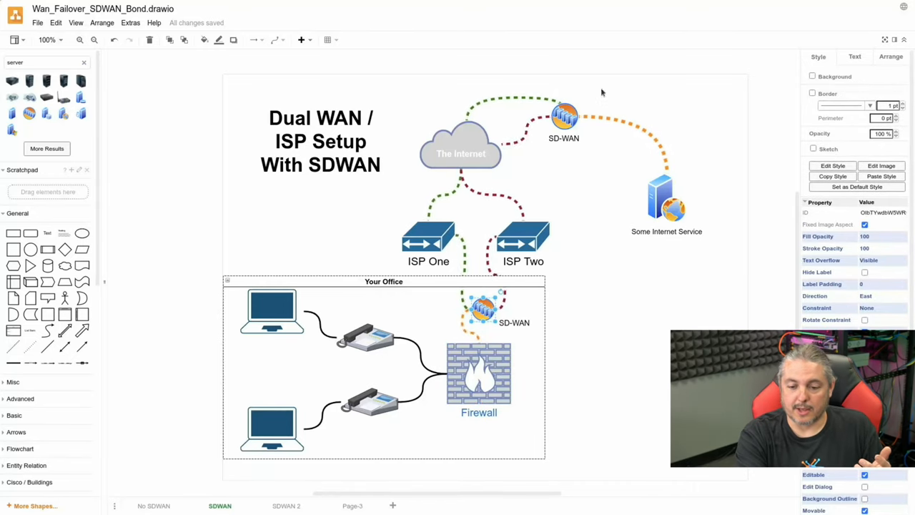
{"action": "left_click", "coordinate": [428, 236]}
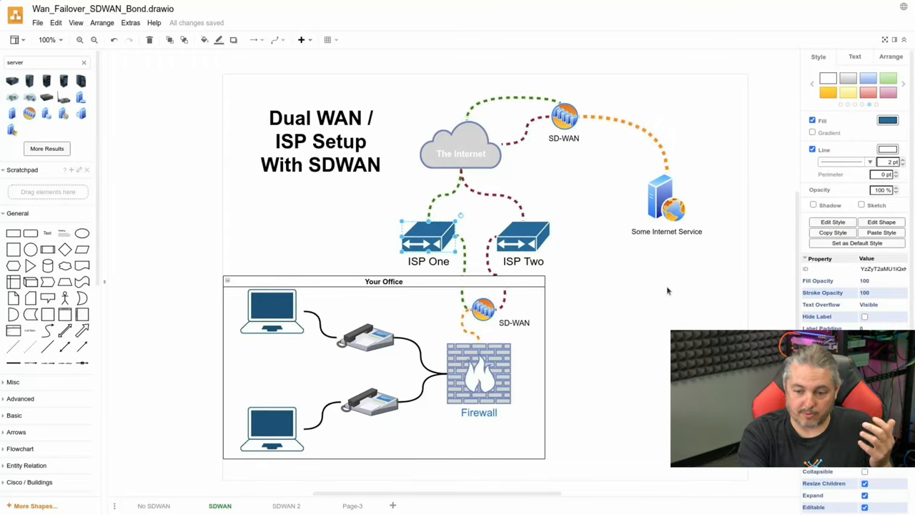
{"action": "left_click", "coordinate": [666, 197]}
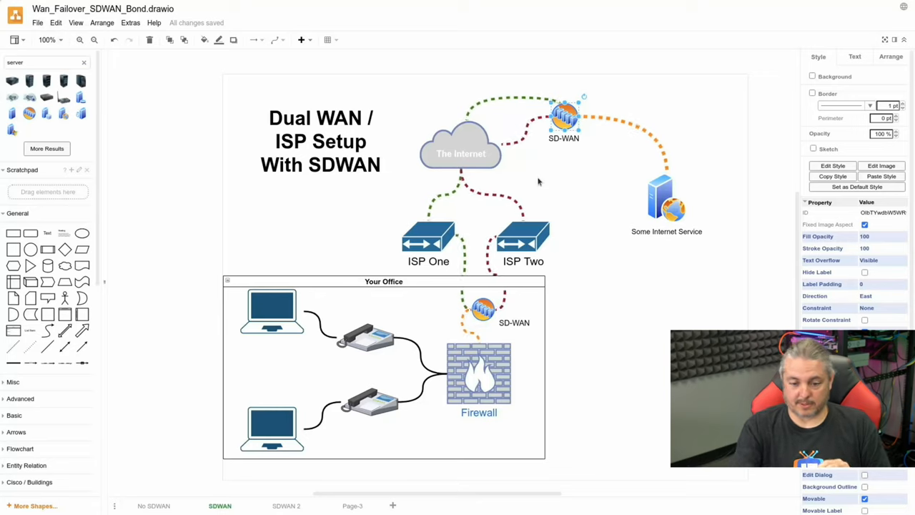
Select the ISP One and ISP Two switches, then move to the SDWAN 2 page.
{"action": "left_click", "coordinate": [429, 236]}
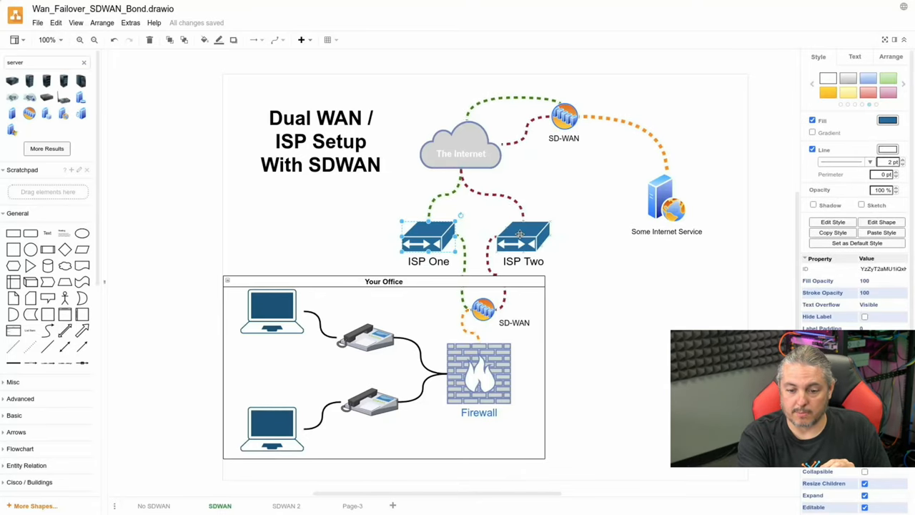
{"action": "left_click", "coordinate": [523, 236]}
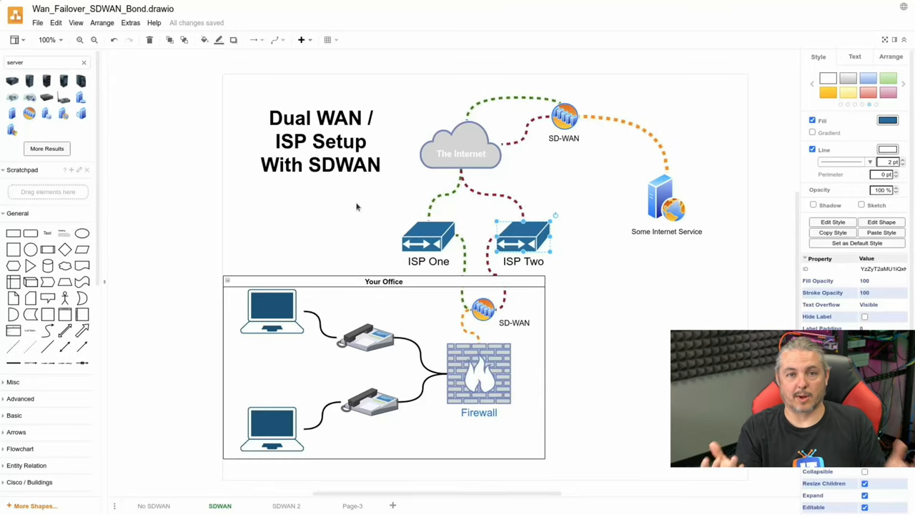
{"action": "mouse_move", "coordinate": [419, 334]}
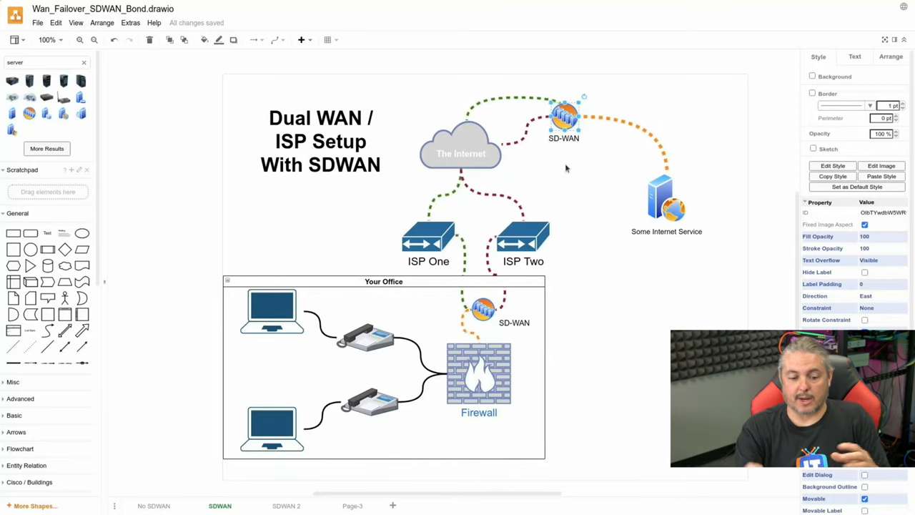
{"action": "left_click", "coordinate": [286, 505]}
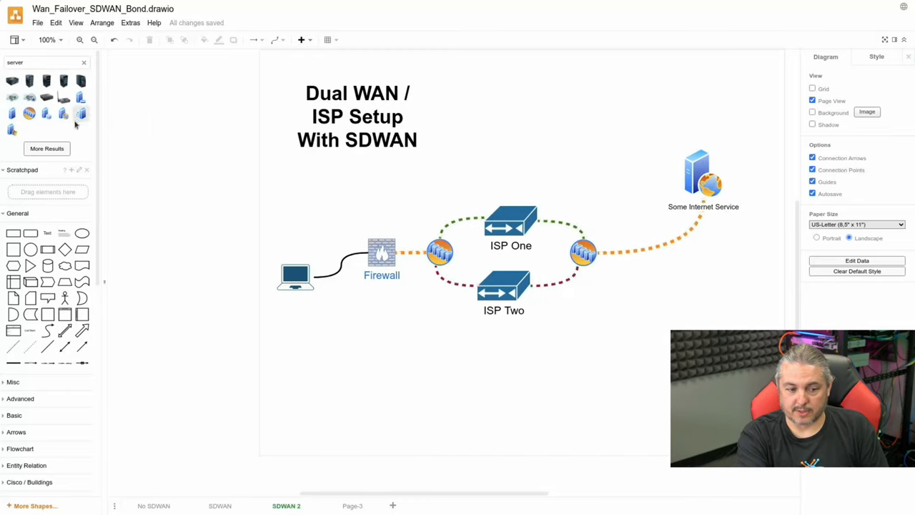
Walk through the SD WAN Service box, internet server, SD-WAN device and ISP Two, then deselect.
{"action": "left_click", "coordinate": [439, 252]}
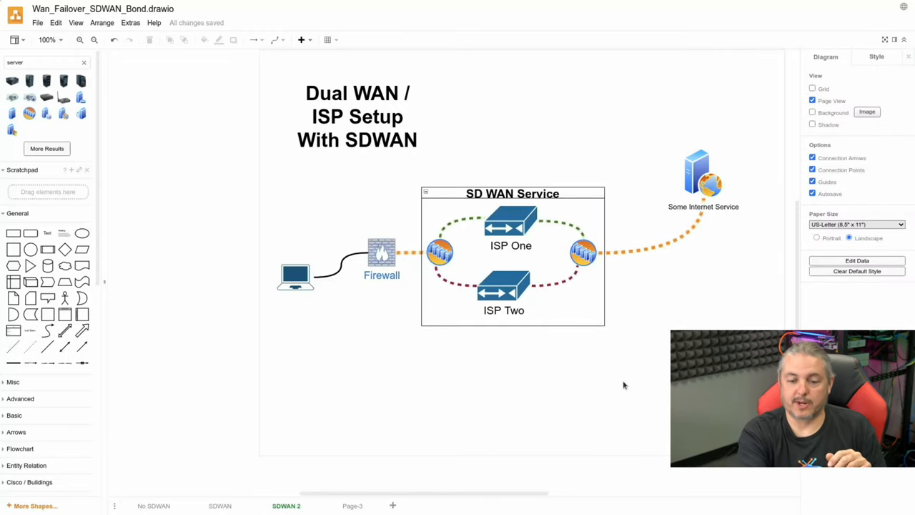
{"action": "mouse_move", "coordinate": [461, 307]}
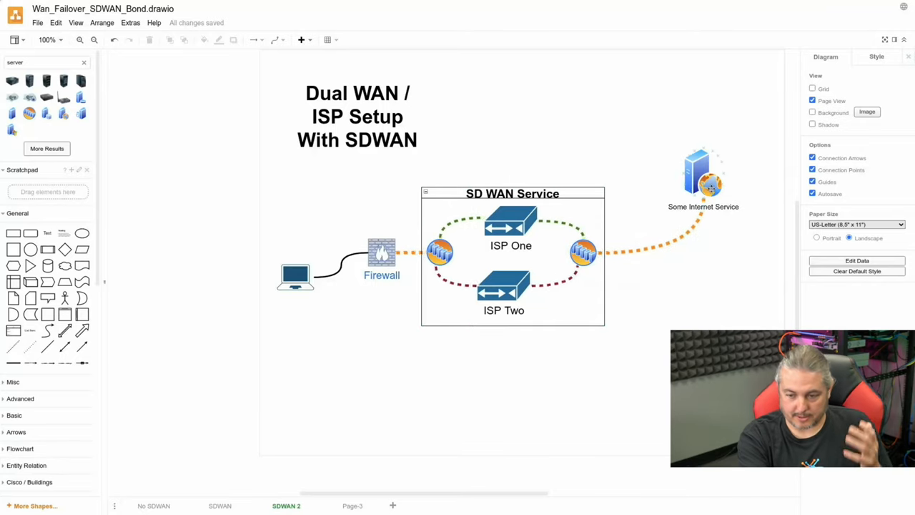
{"action": "left_click", "coordinate": [703, 176]}
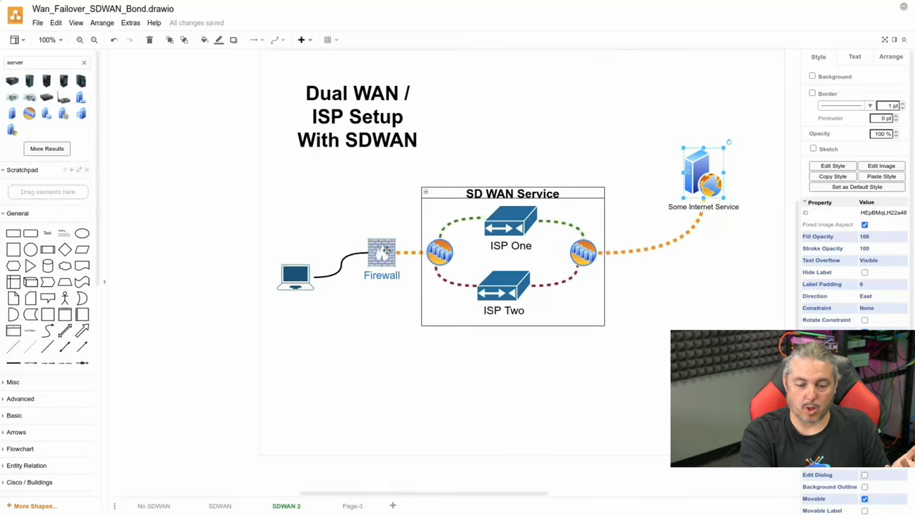
{"action": "left_click", "coordinate": [382, 251]}
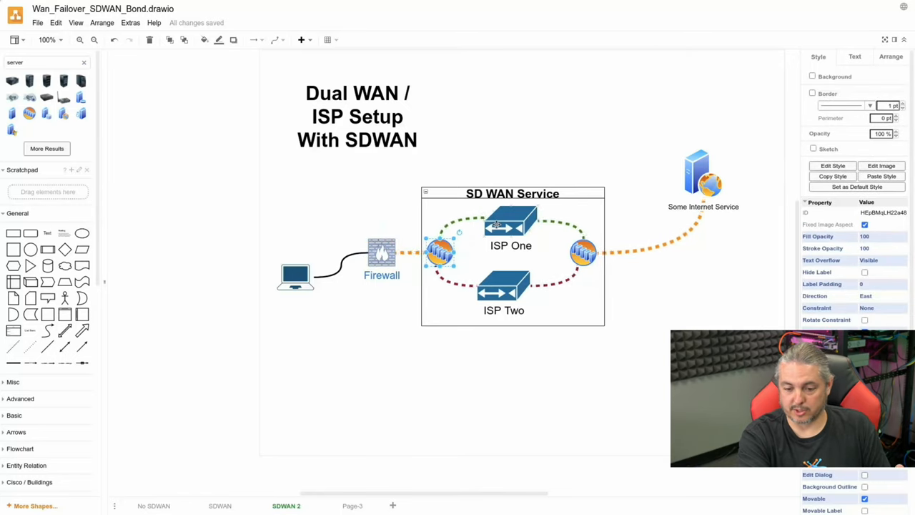
{"action": "left_click", "coordinate": [504, 286]}
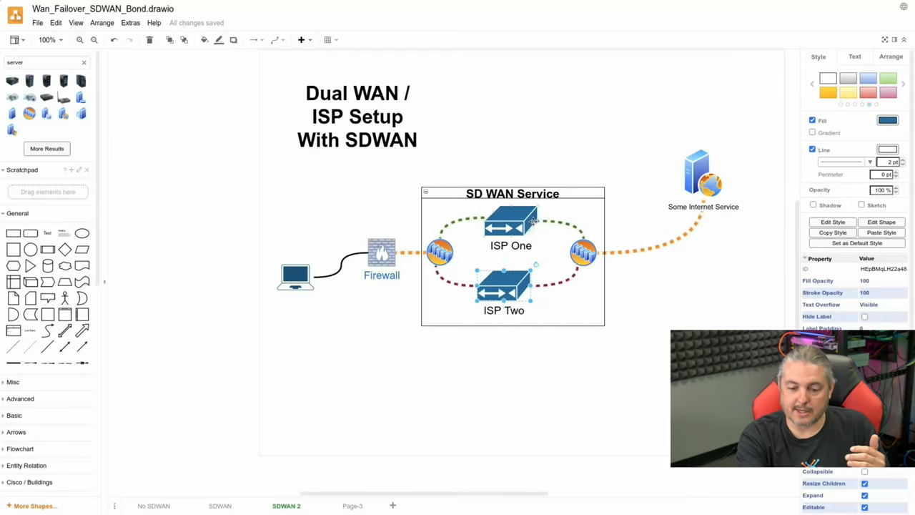
{"action": "left_click", "coordinate": [440, 252]}
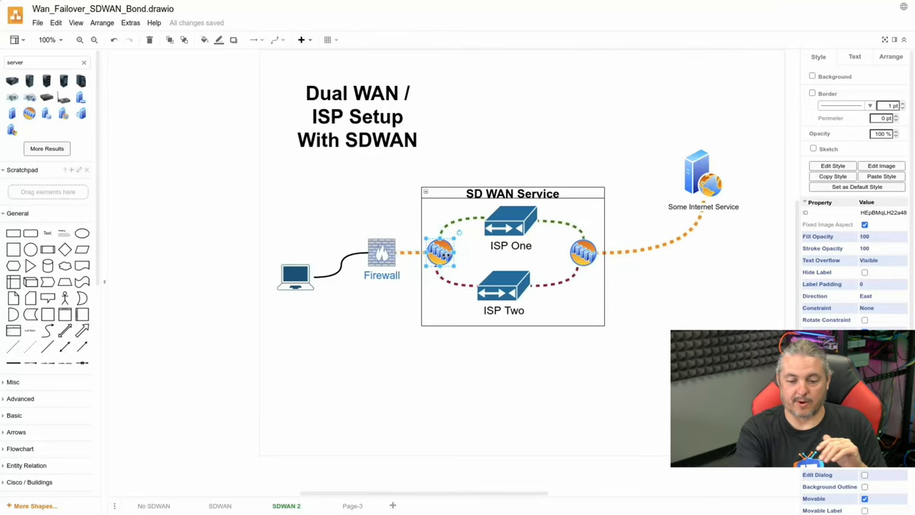
{"action": "left_click", "coordinate": [504, 290]}
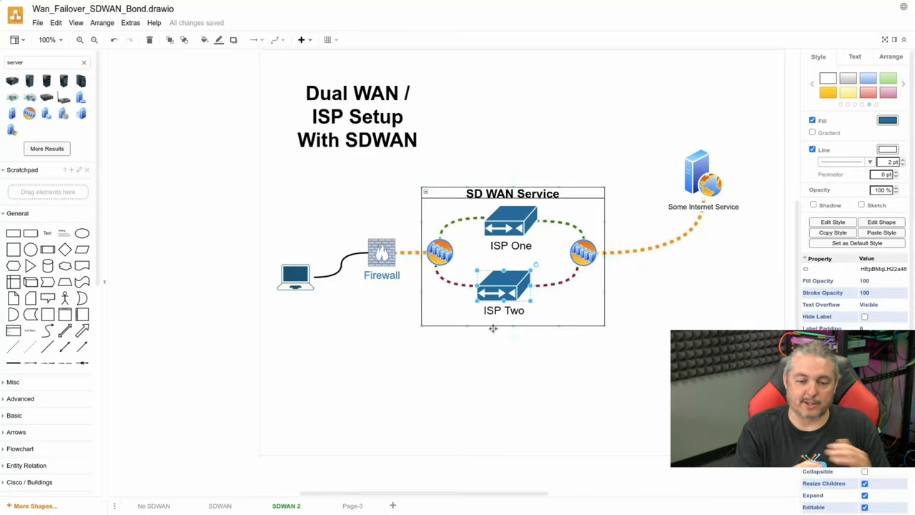
{"action": "left_click", "coordinate": [358, 393]}
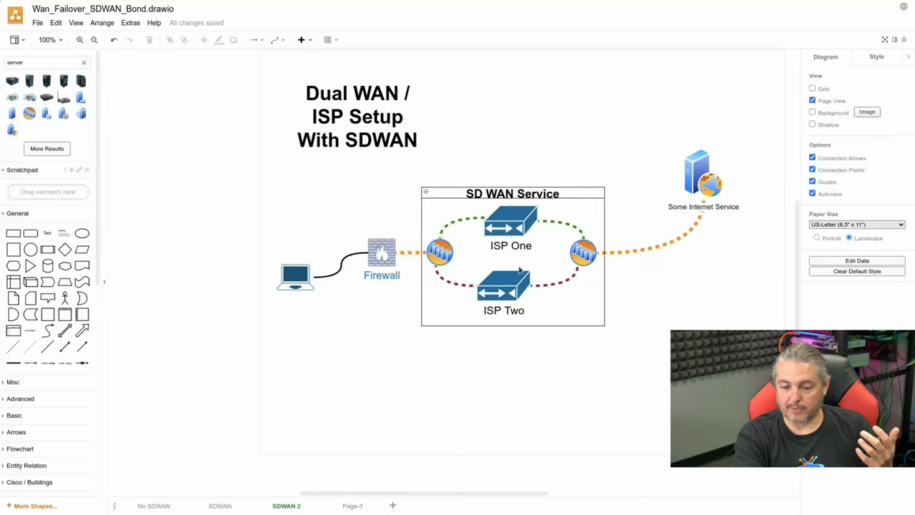
{"action": "left_click", "coordinate": [503, 286]}
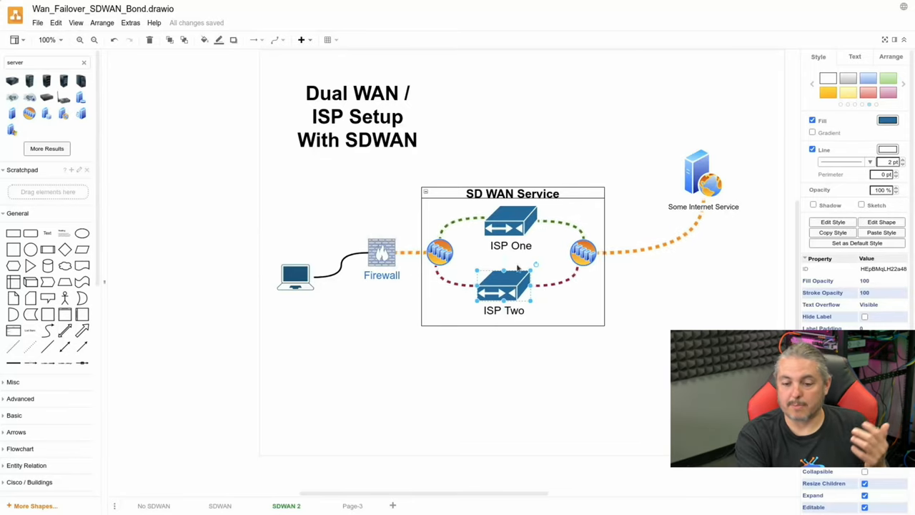
{"action": "left_click", "coordinate": [583, 252]}
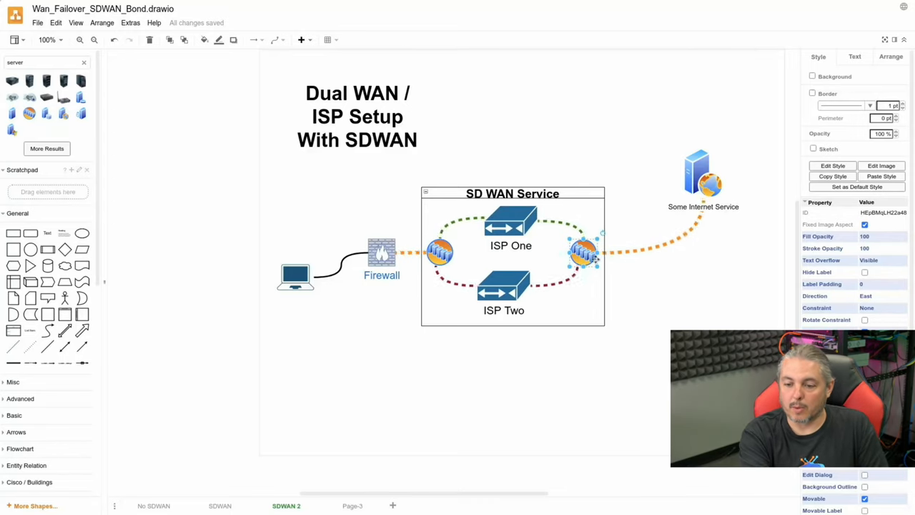
{"action": "left_click", "coordinate": [704, 175]}
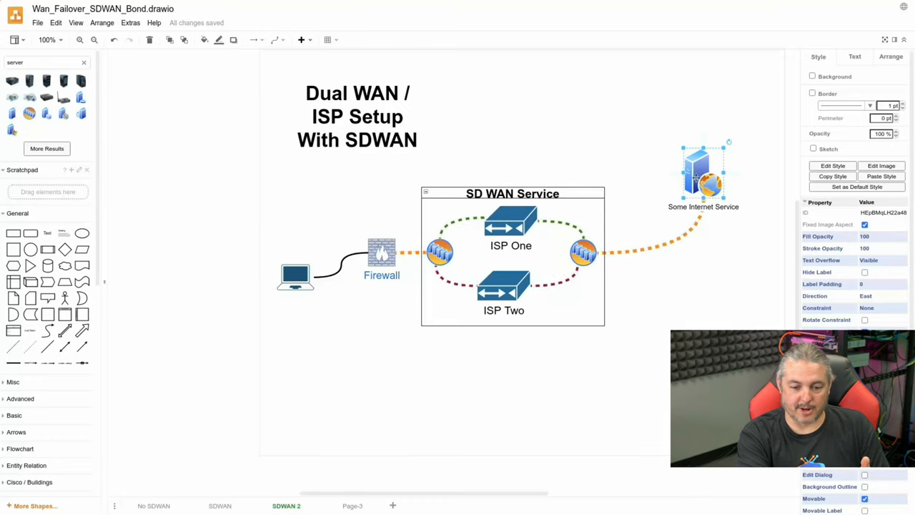
{"action": "left_click", "coordinate": [294, 278]}
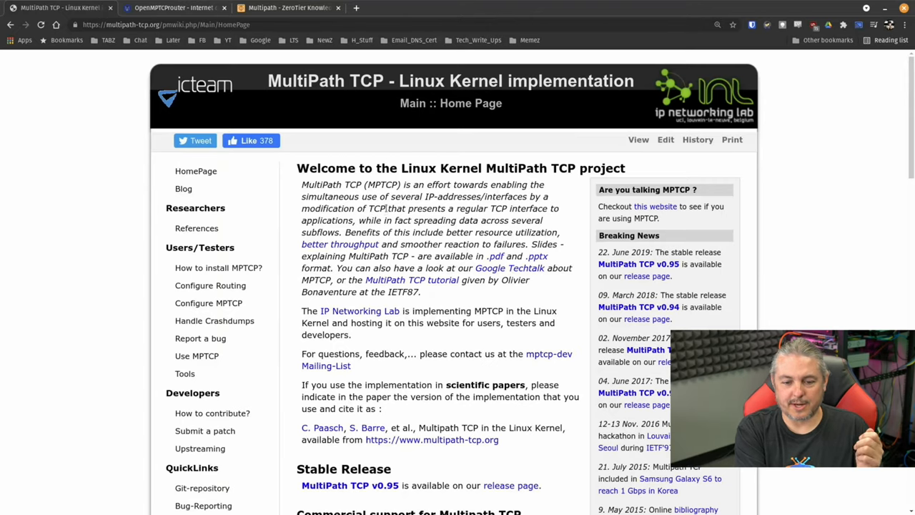
{"action": "mouse_move", "coordinate": [392, 202]}
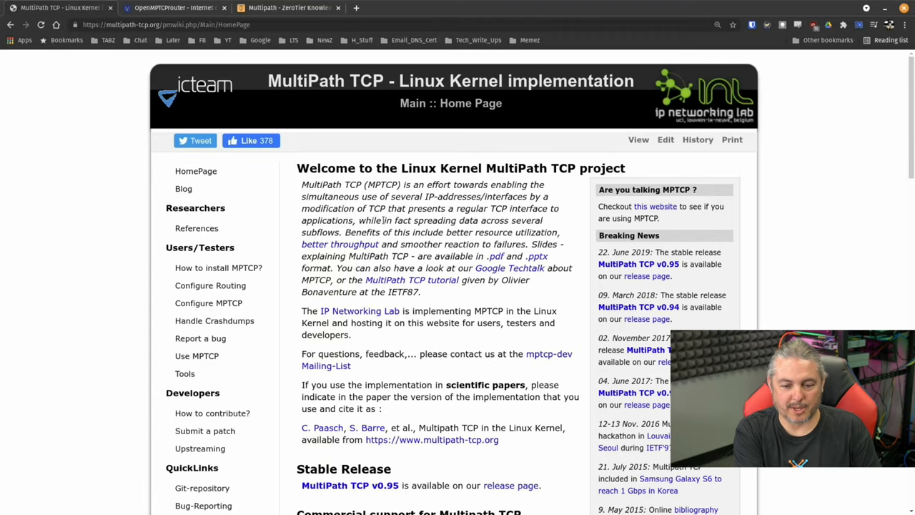
{"action": "mouse_move", "coordinate": [471, 232]}
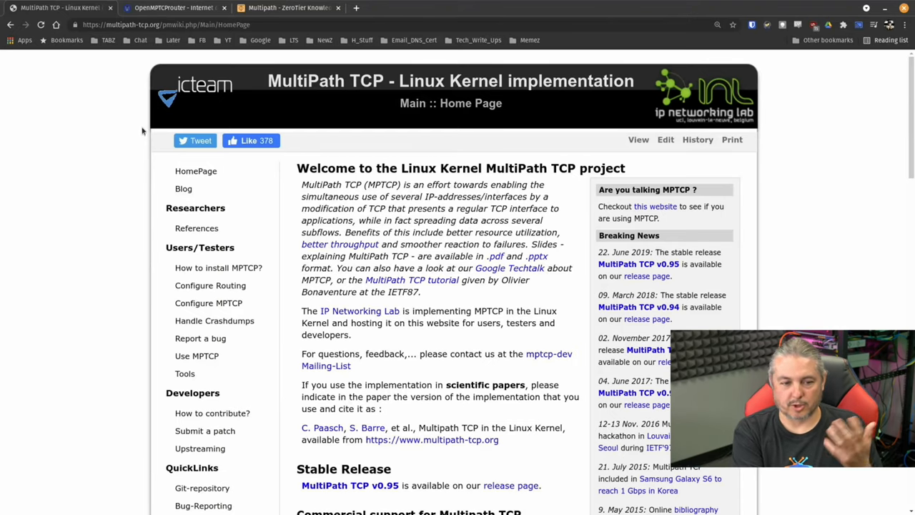
{"action": "mouse_move", "coordinate": [550, 284]}
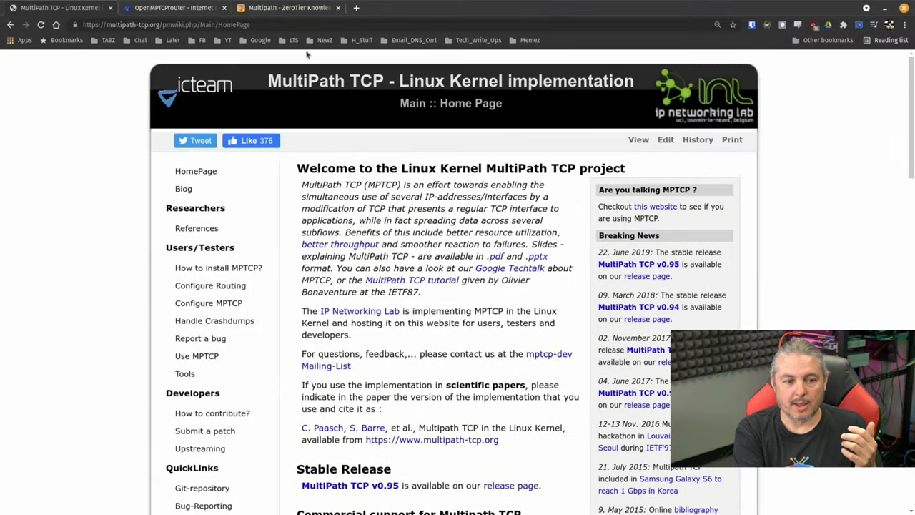
Switch to the OpenMPTCProuter browser tab.
{"action": "left_click", "coordinate": [172, 7]}
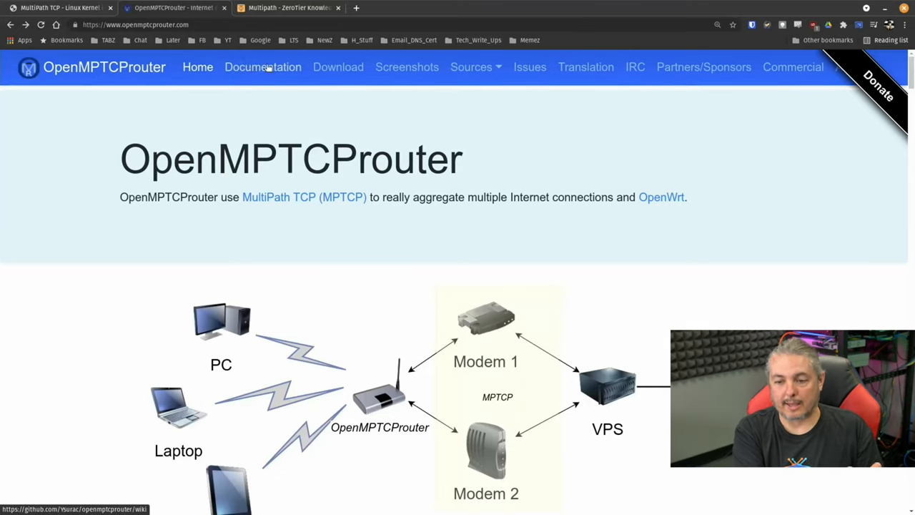
{"action": "scroll", "scroll_direction": "down", "scroll_amount": 3}
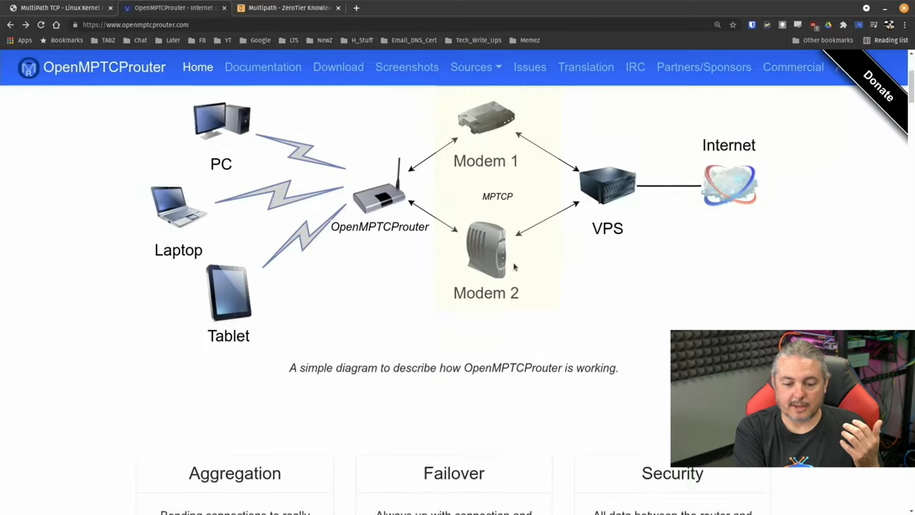
{"action": "scroll", "scroll_direction": "down", "scroll_amount": 3}
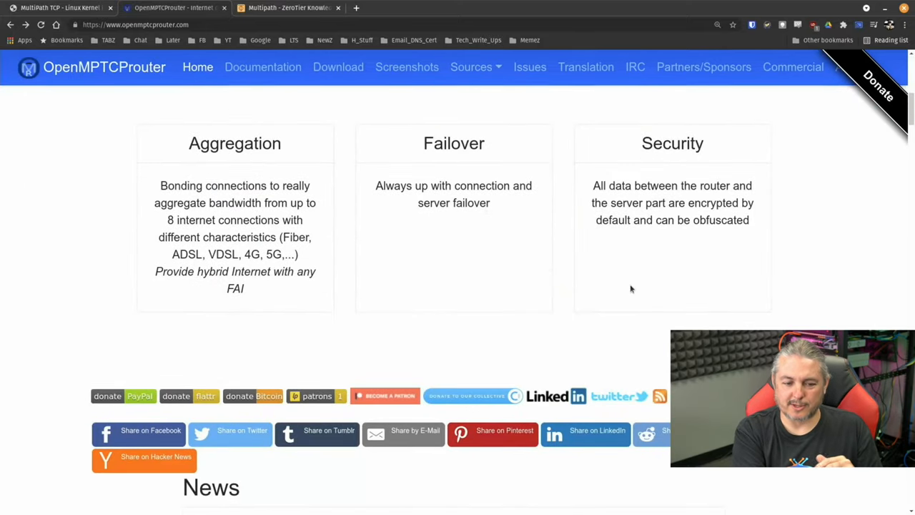
{"action": "scroll", "scroll_direction": "up", "scroll_amount": 3}
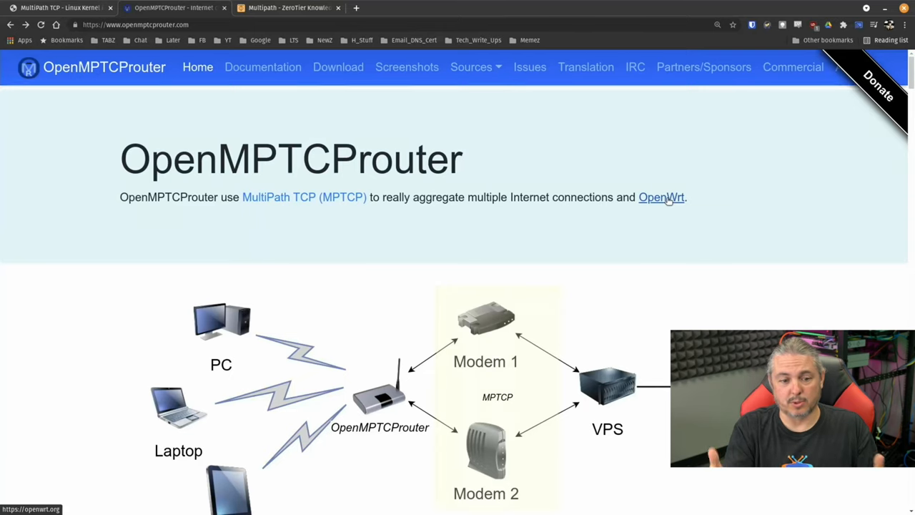
{"action": "mouse_move", "coordinate": [338, 66]}
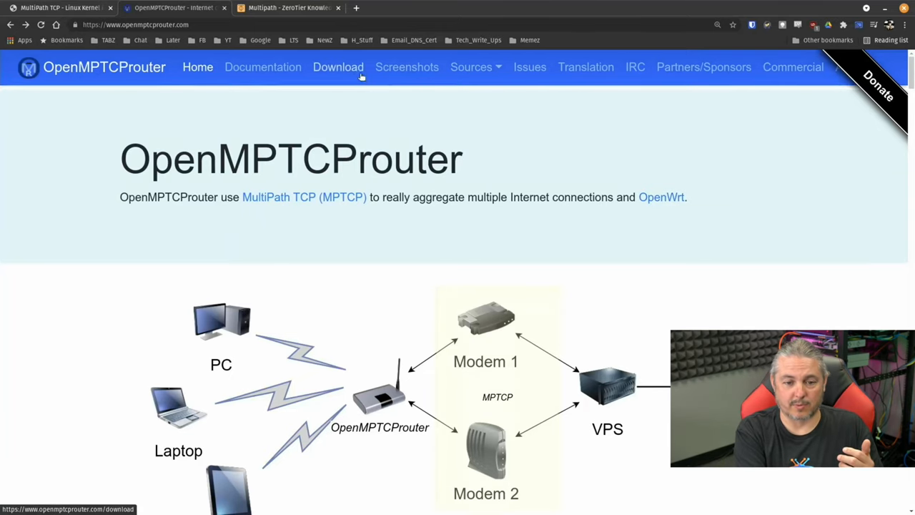
{"action": "left_click", "coordinate": [338, 67]}
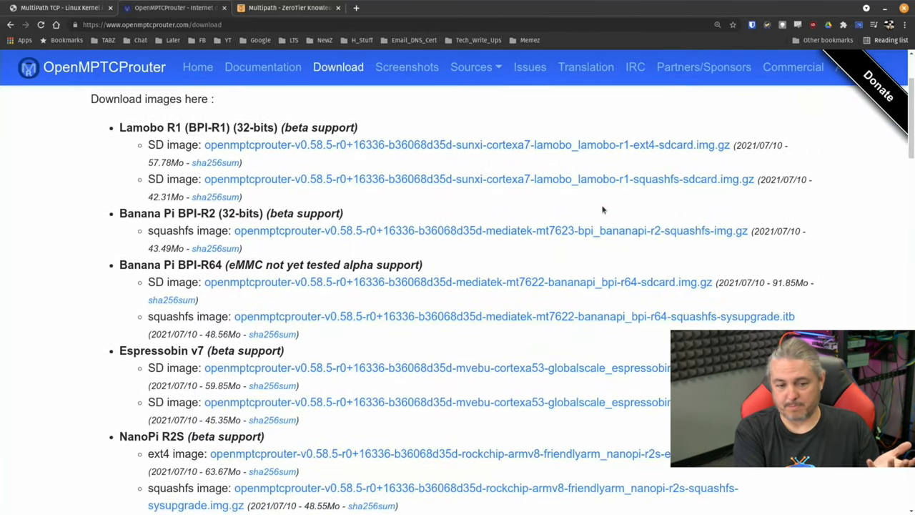
{"action": "scroll", "scroll_direction": "up", "scroll_amount": 3}
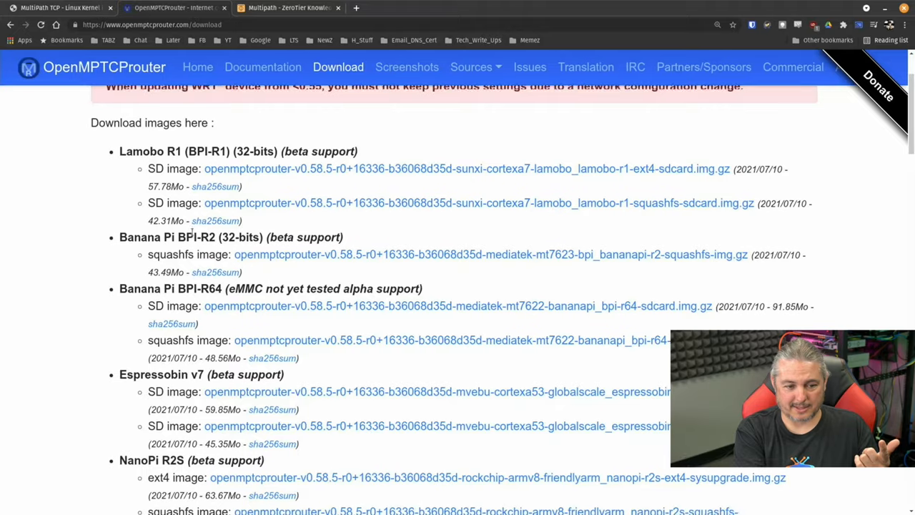
{"action": "scroll", "scroll_direction": "down", "scroll_amount": 3}
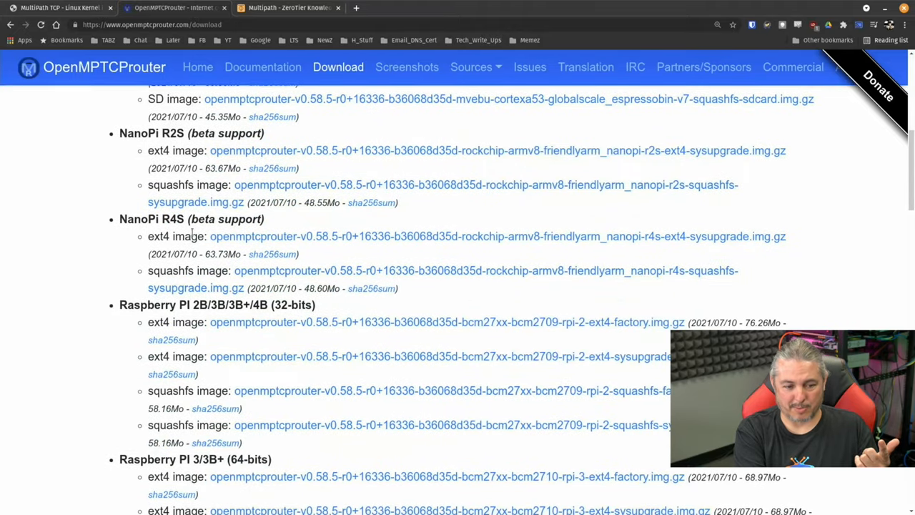
{"action": "scroll", "scroll_direction": "down", "scroll_amount": 3}
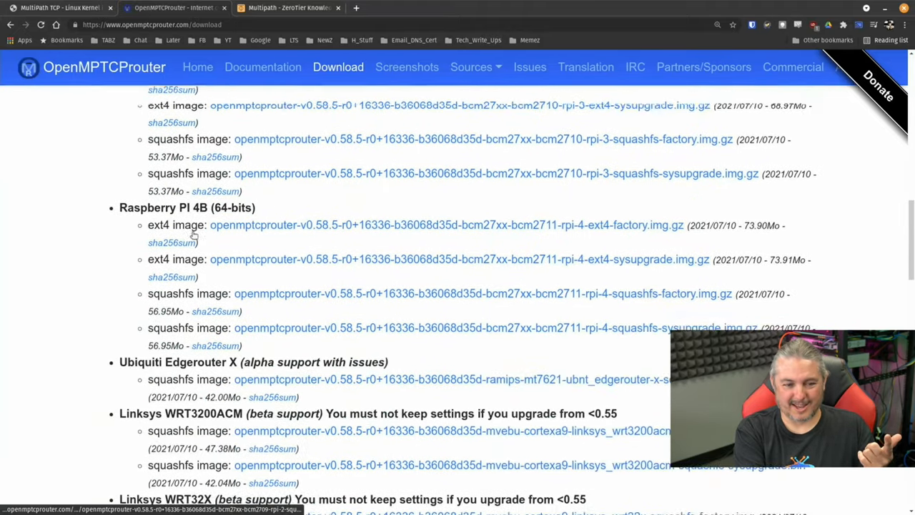
{"action": "scroll", "scroll_direction": "down", "scroll_amount": 3}
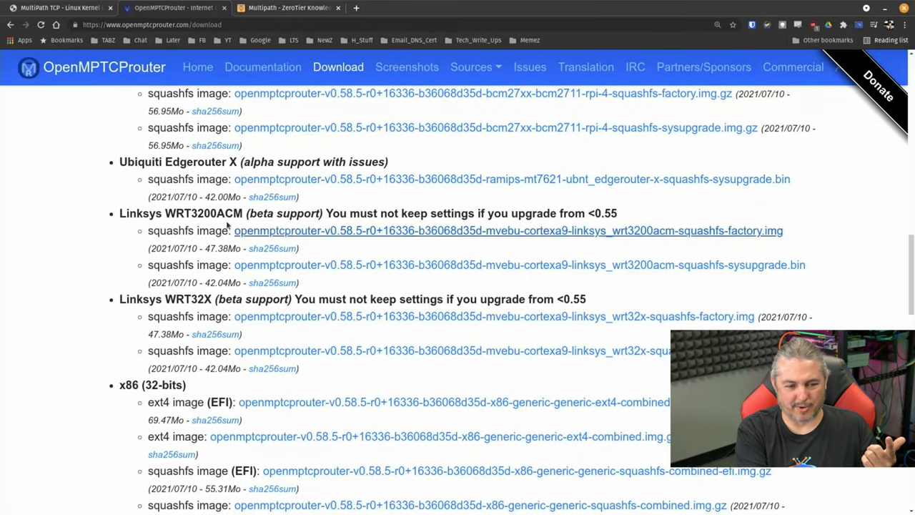
{"action": "scroll", "scroll_direction": "down", "scroll_amount": 3}
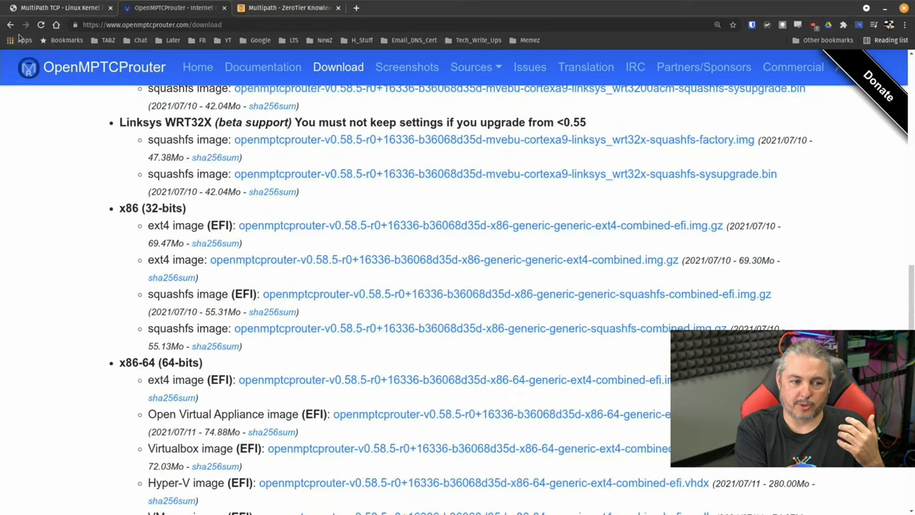
Go back to the OpenMPTCProuter home page and scroll up to its diagram.
{"action": "left_click", "coordinate": [198, 67]}
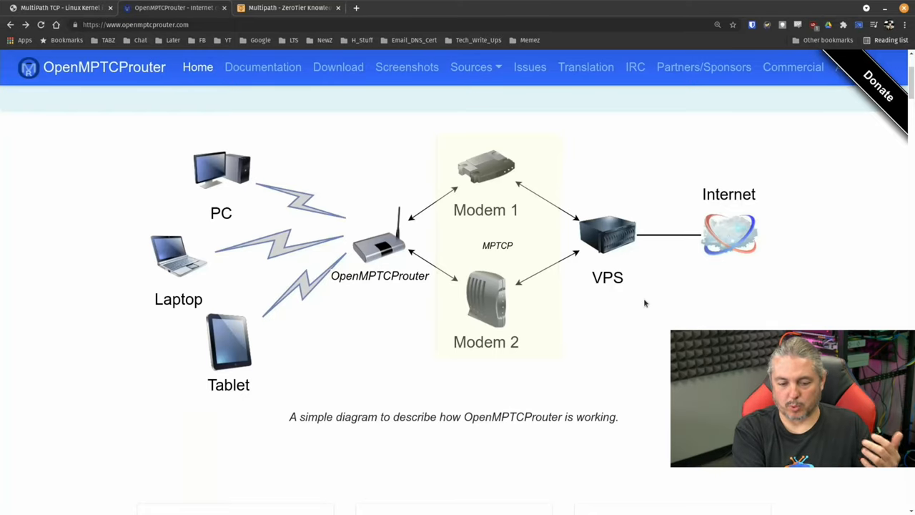
{"action": "mouse_move", "coordinate": [382, 281]}
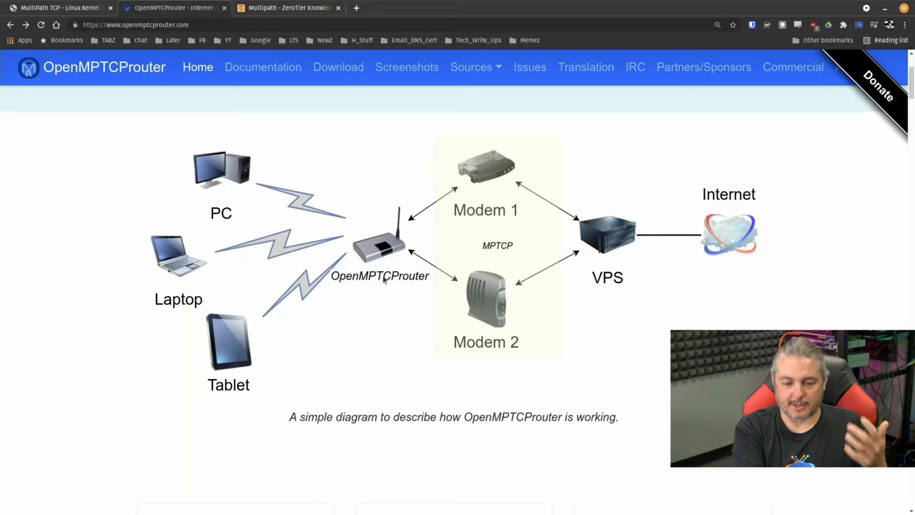
{"action": "mouse_move", "coordinate": [639, 220]}
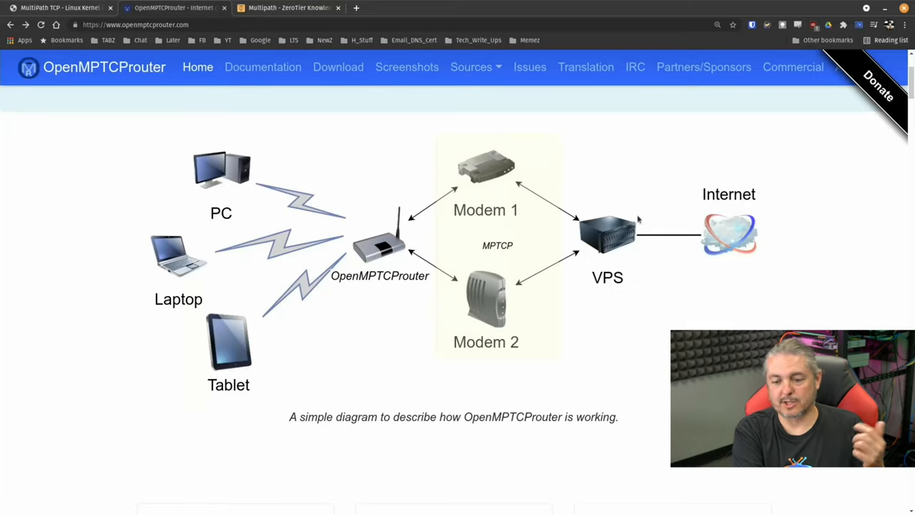
{"action": "mouse_move", "coordinate": [630, 234]}
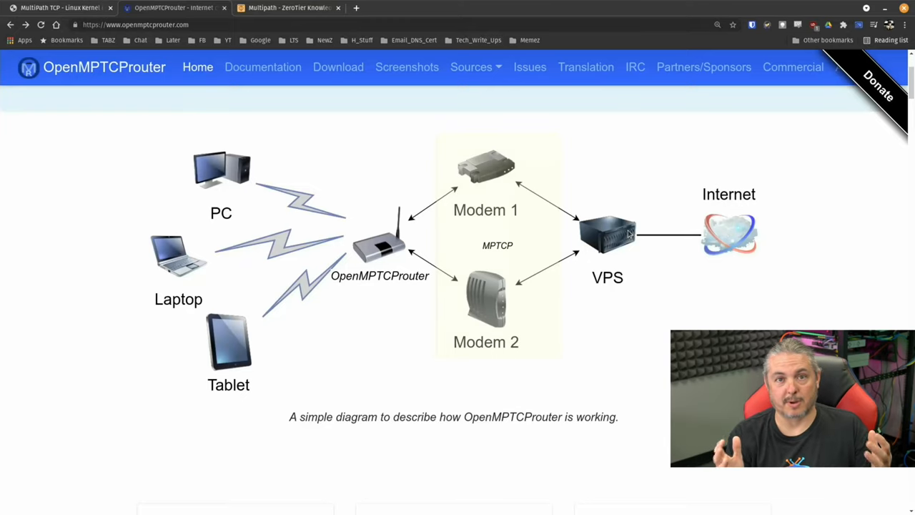
{"action": "mouse_move", "coordinate": [645, 252]}
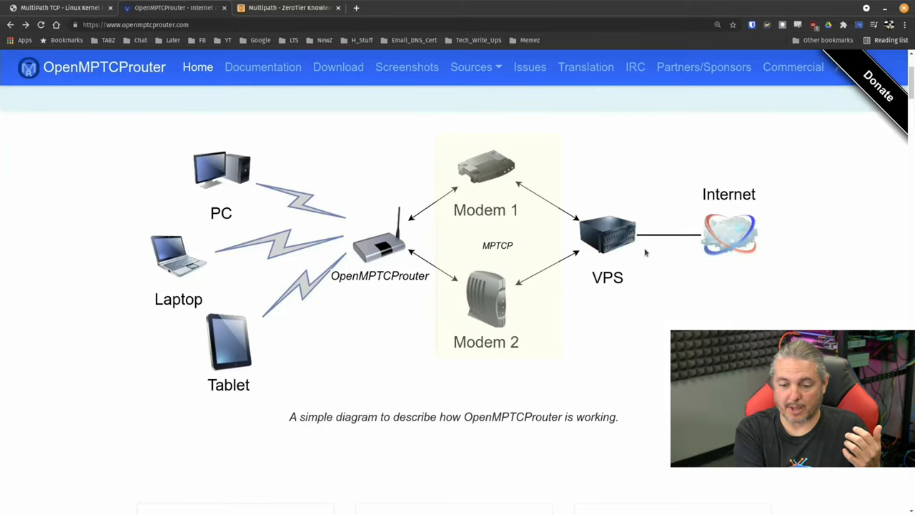
{"action": "mouse_move", "coordinate": [776, 232]}
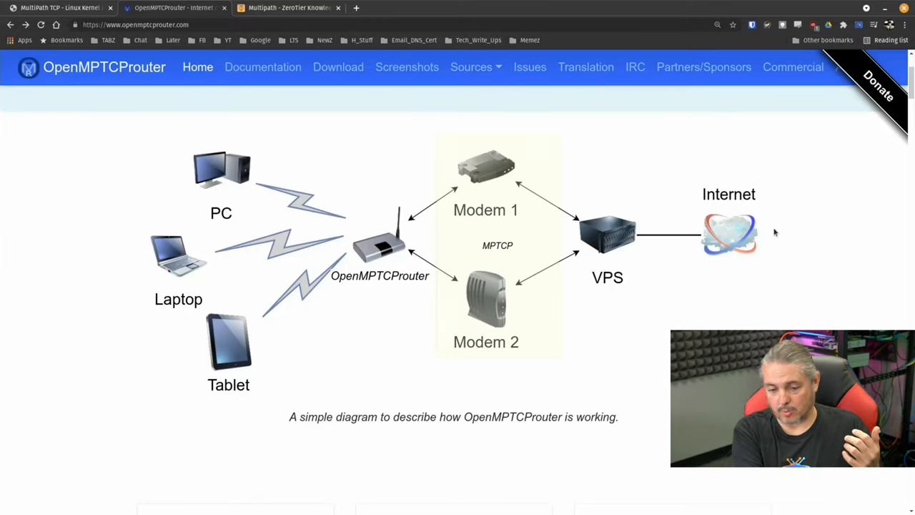
{"action": "mouse_move", "coordinate": [486, 291]}
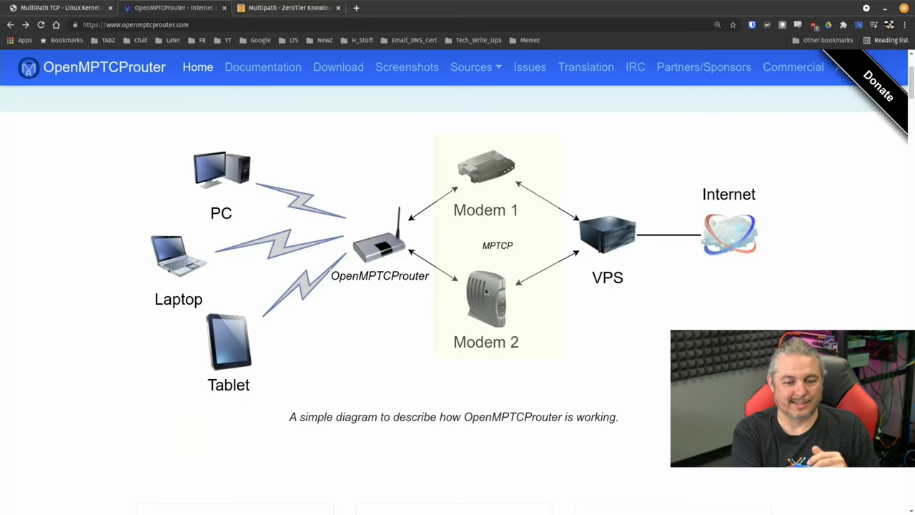
{"action": "scroll", "scroll_direction": "up", "scroll_amount": 3}
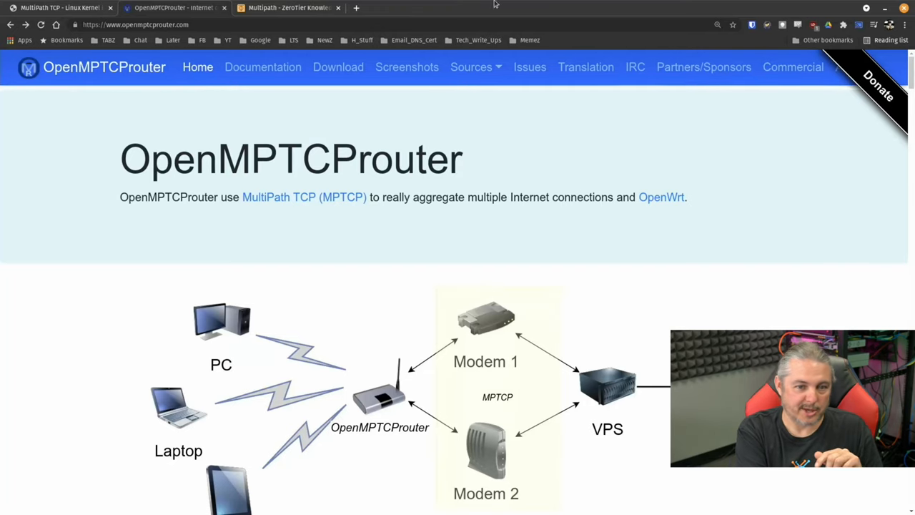
Open the ZeroTier Multipath tab and scroll through its bonding policy sections.
{"action": "left_click", "coordinate": [286, 8]}
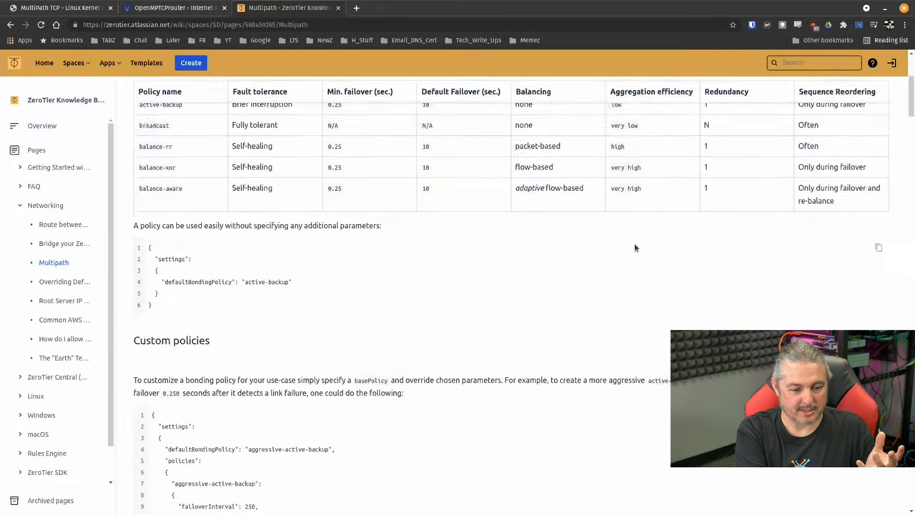
{"action": "scroll", "scroll_direction": "down", "scroll_amount": 3}
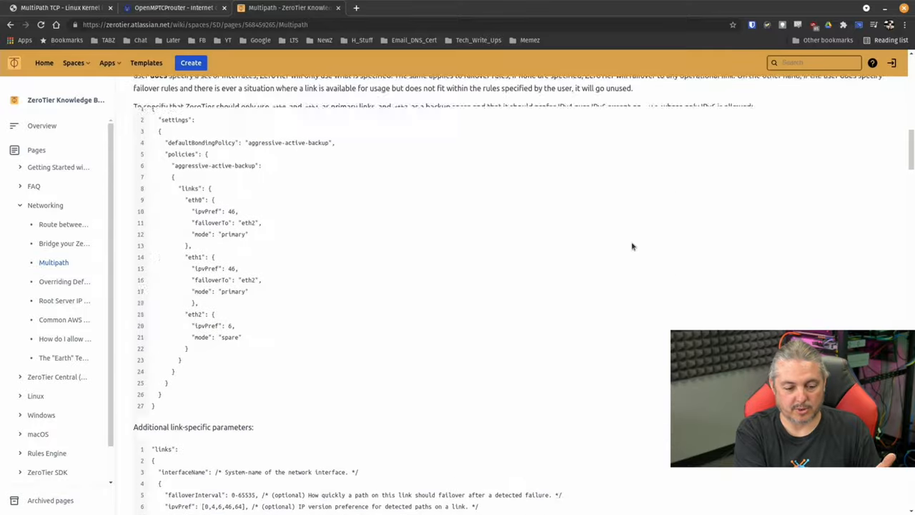
{"action": "scroll", "scroll_direction": "up", "scroll_amount": 3}
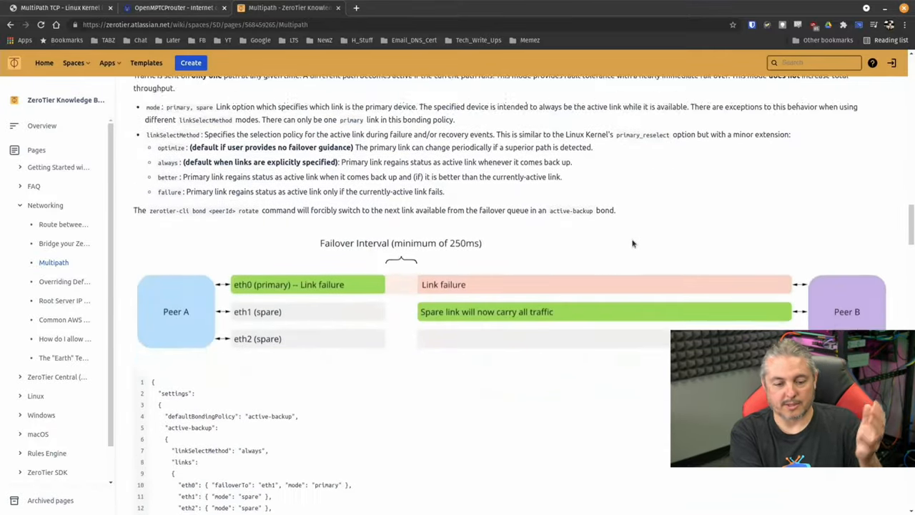
{"action": "scroll", "scroll_direction": "down", "scroll_amount": 3}
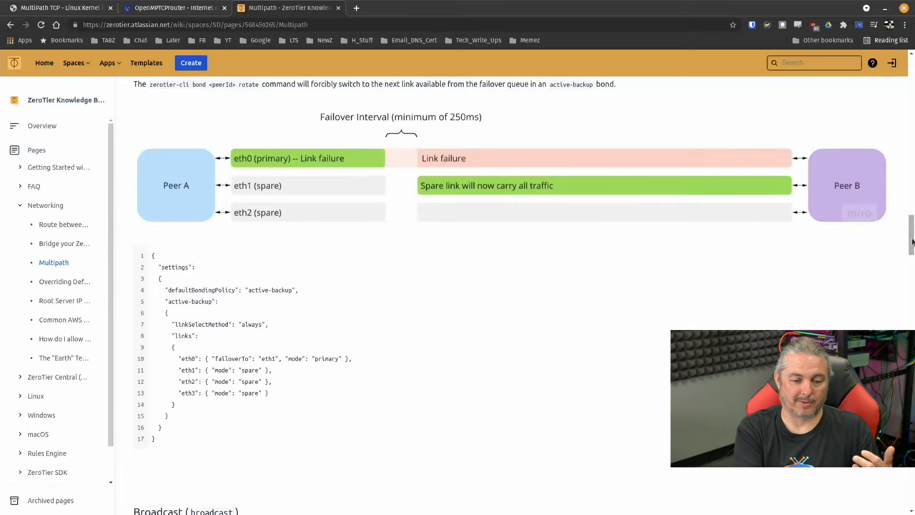
{"action": "scroll", "scroll_direction": "down", "scroll_amount": 3}
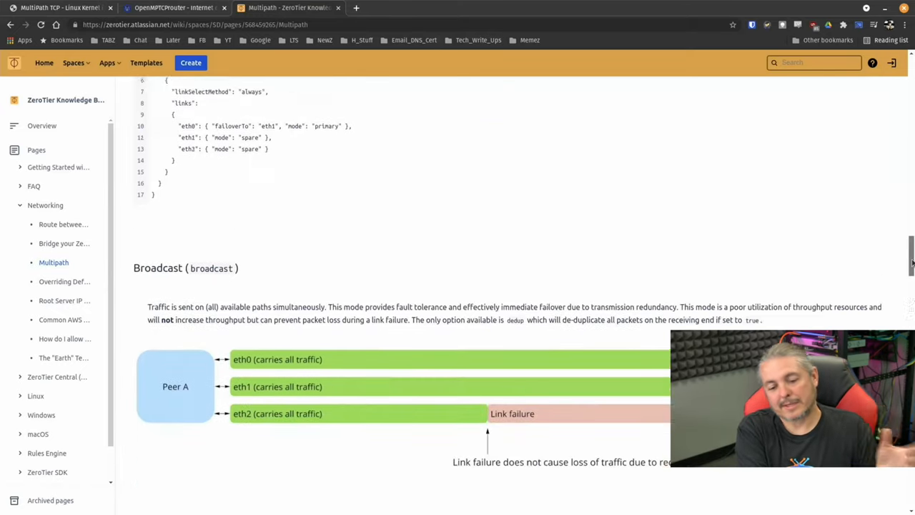
{"action": "scroll", "scroll_direction": "down", "scroll_amount": 3}
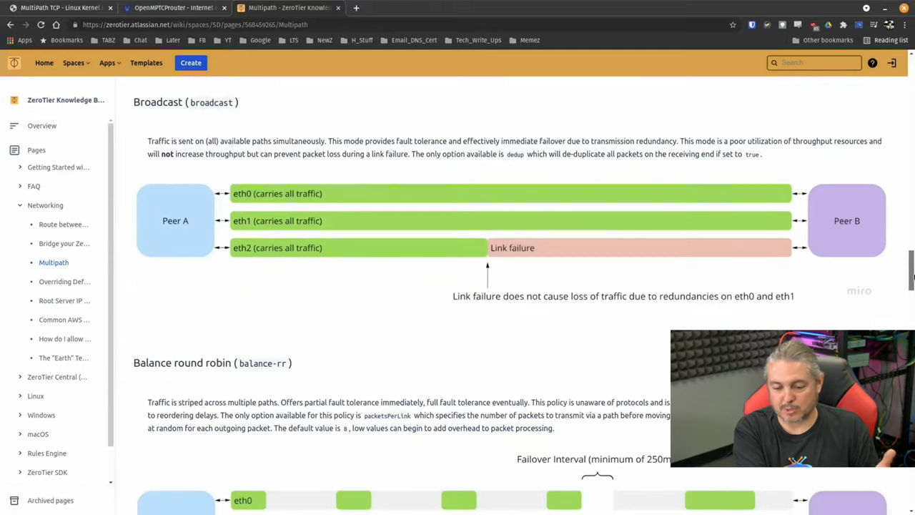
{"action": "scroll", "scroll_direction": "down", "scroll_amount": 3}
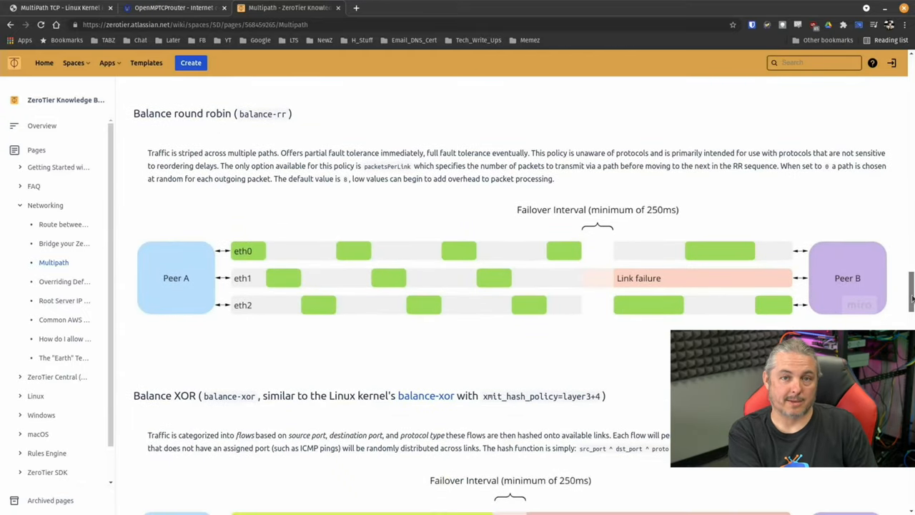
{"action": "scroll", "scroll_direction": "down", "scroll_amount": 3}
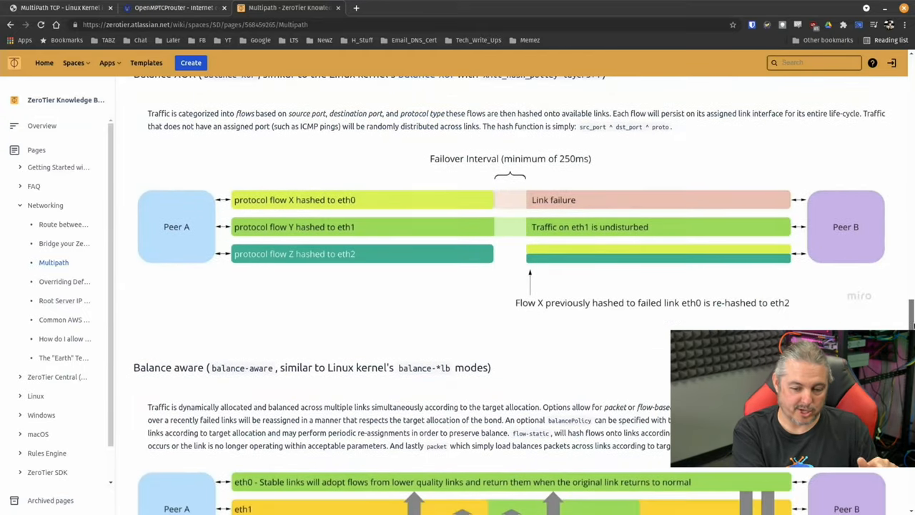
{"action": "scroll", "scroll_direction": "down", "scroll_amount": 3}
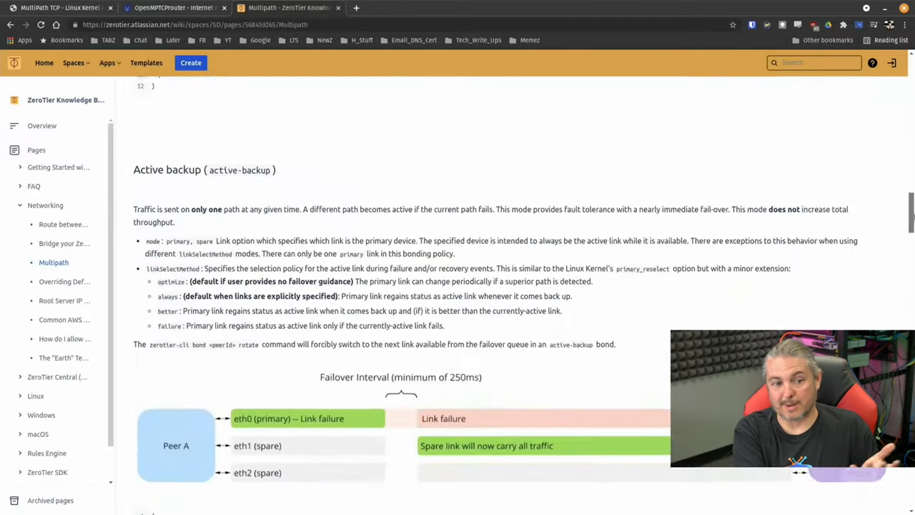
{"action": "scroll", "scroll_direction": "up", "scroll_amount": 3}
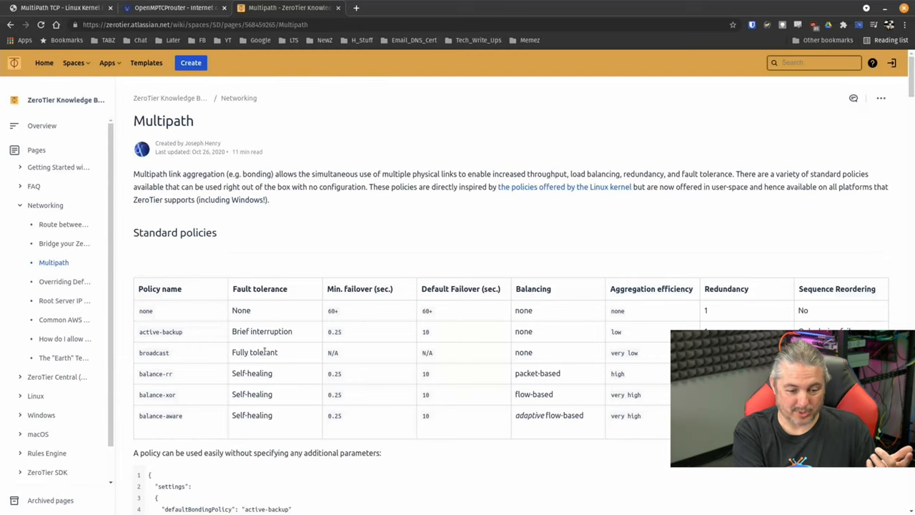
{"action": "scroll", "scroll_direction": "down", "scroll_amount": 3}
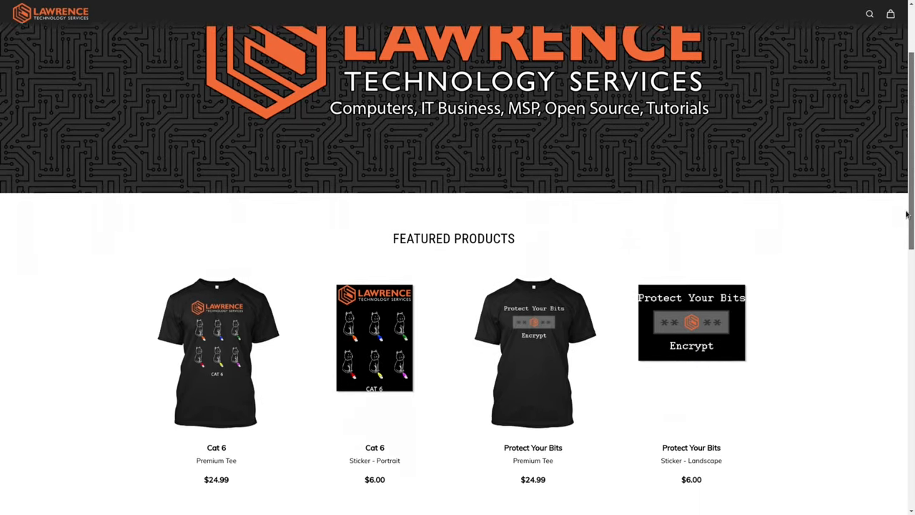
Scroll through the replies in the DNS Malware Filtering Compared forum thread.
{"action": "scroll", "scroll_direction": "down", "scroll_amount": 3}
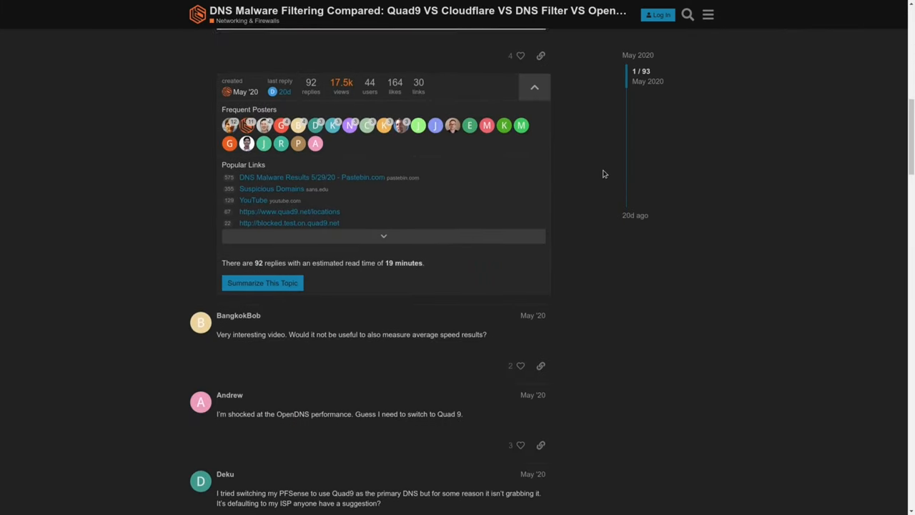
{"action": "scroll", "scroll_direction": "down", "scroll_amount": 3}
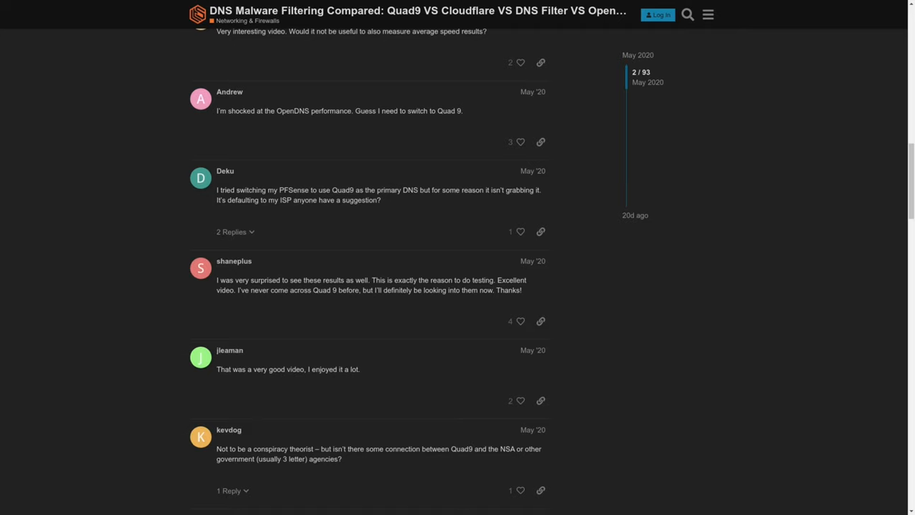